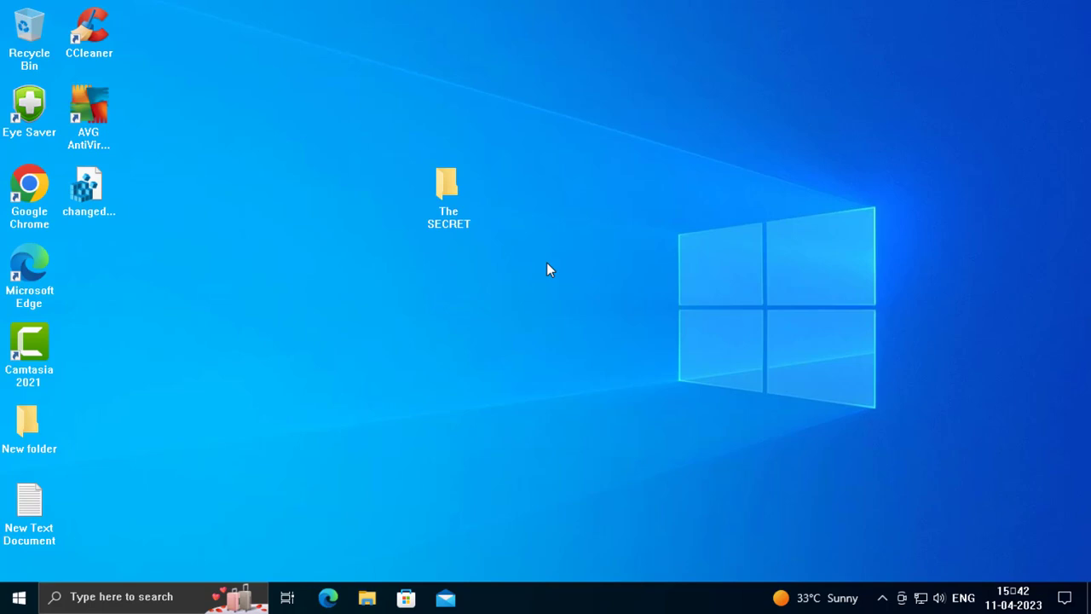
mouse_move(556, 263)
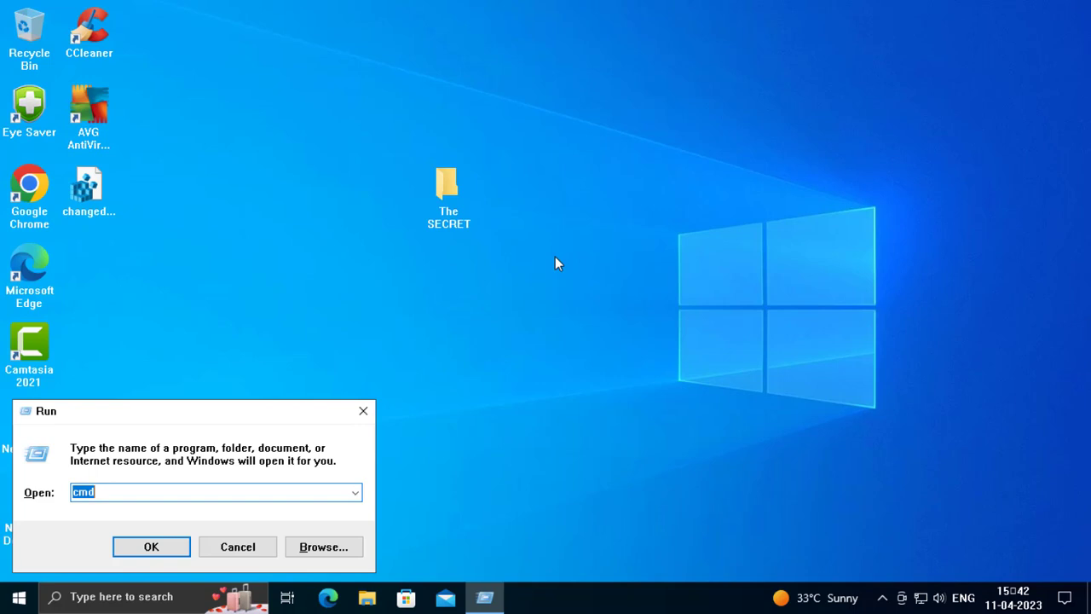
Start typing the devmgmt.msc command in the Run dialog, reaching 'devmgmt.m'.
type("d")
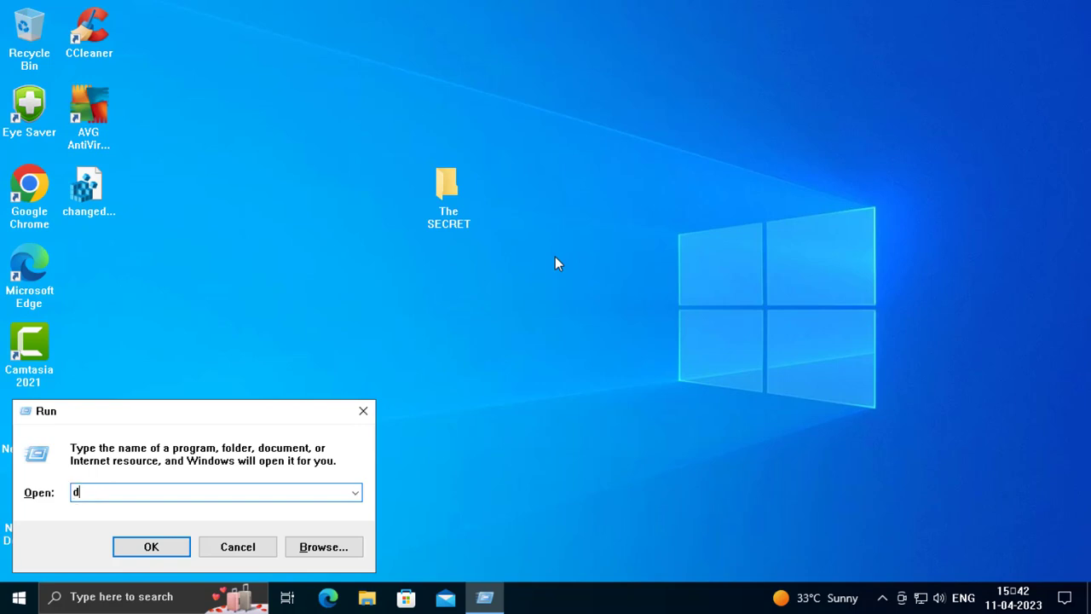
type("evmgmt")
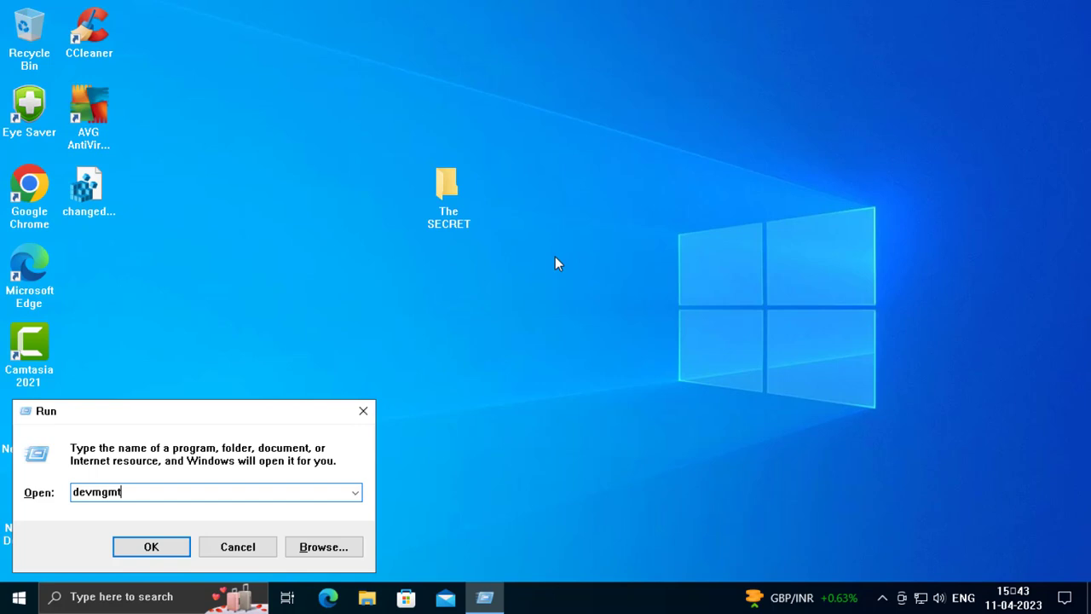
type(".m")
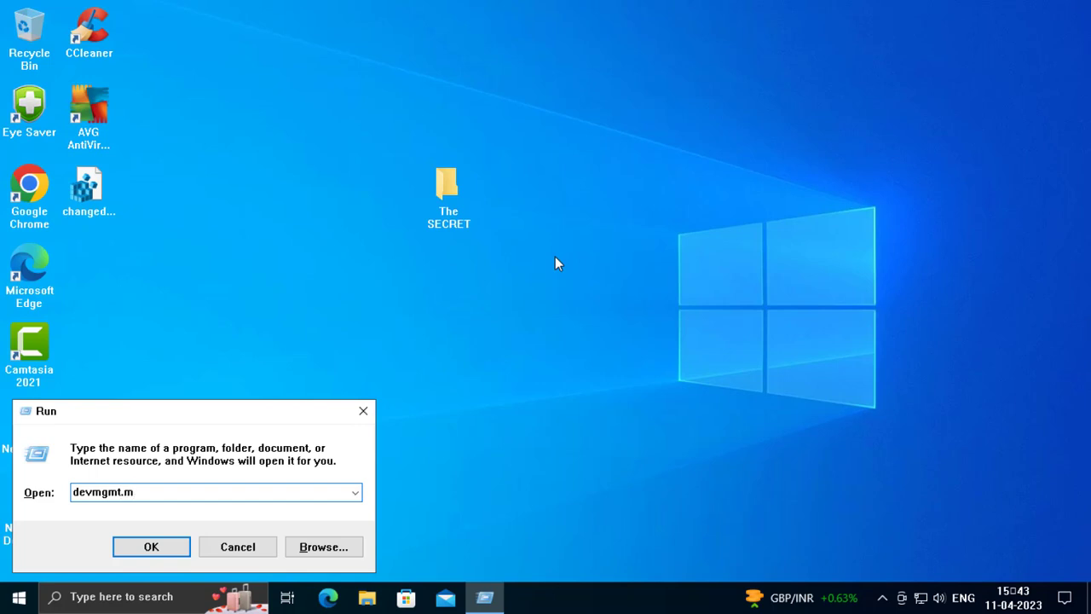
Launch Device Manager from Run and browse the Display adapters and Keyboards categories.
left_click(237, 546)
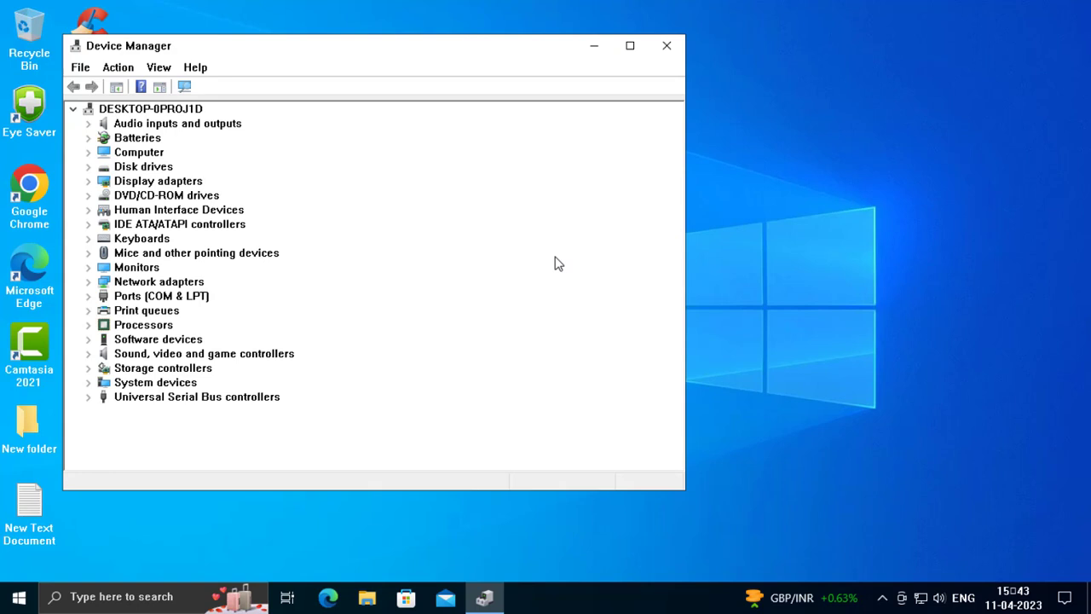
left_click(151, 109)
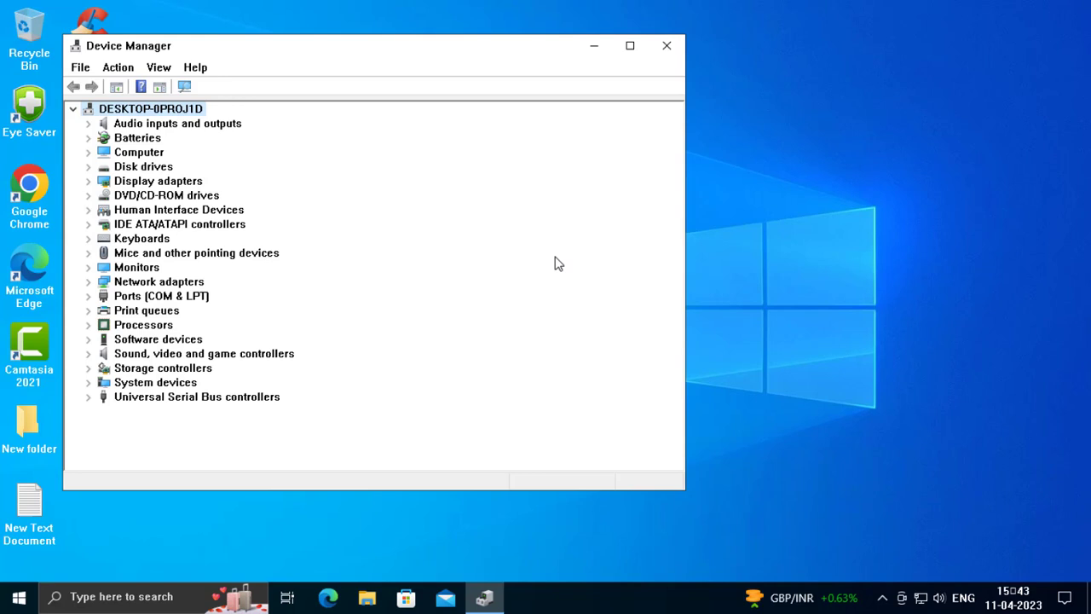
left_click(157, 180)
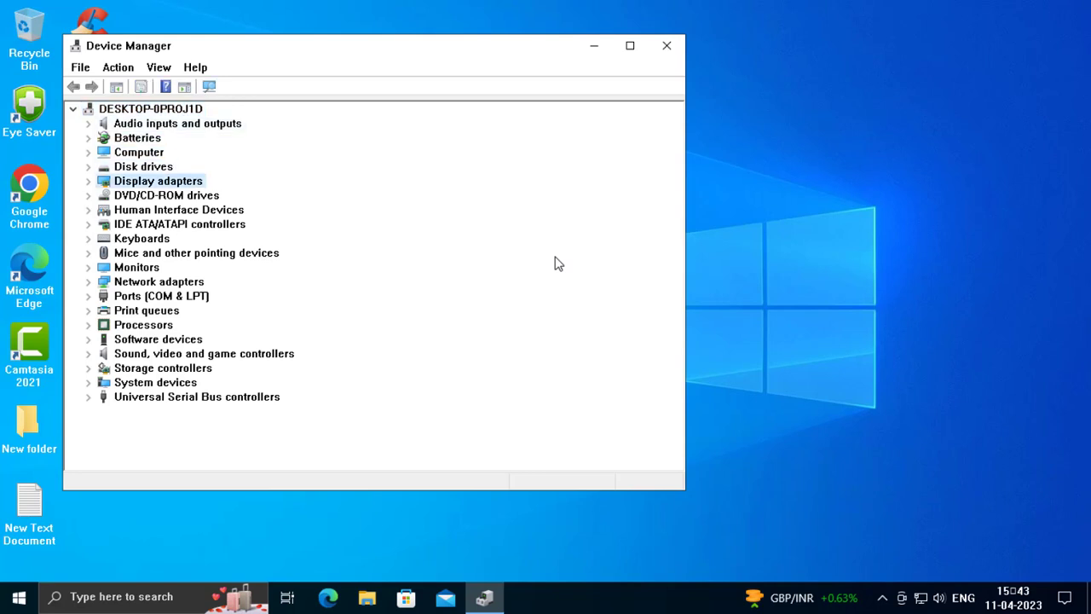
left_click(141, 238)
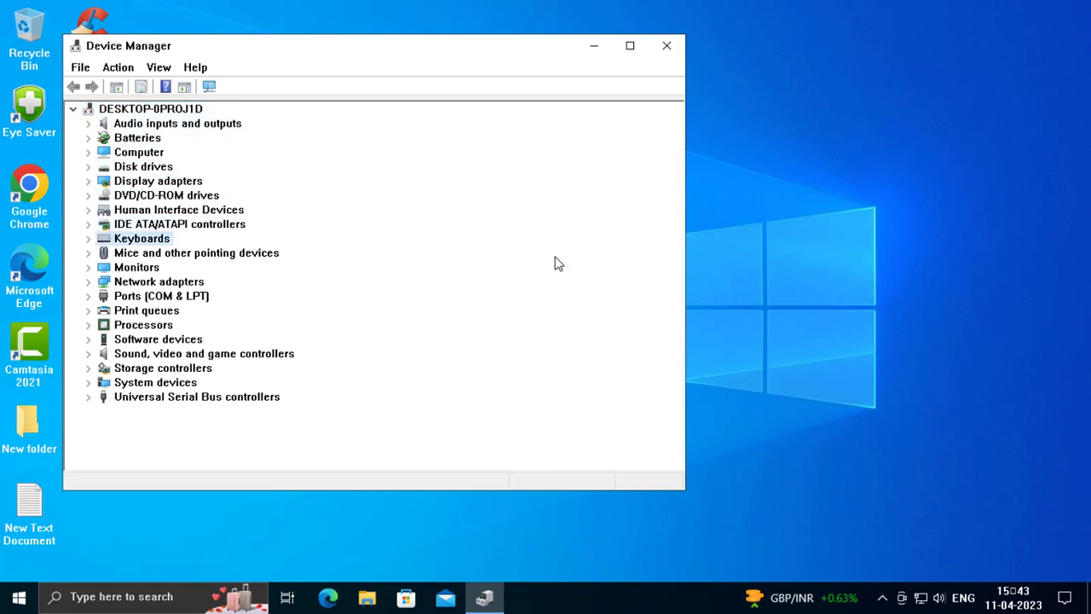
Expand Mice and other pointing devices and select the HID-compliant mouse.
left_click(196, 252)
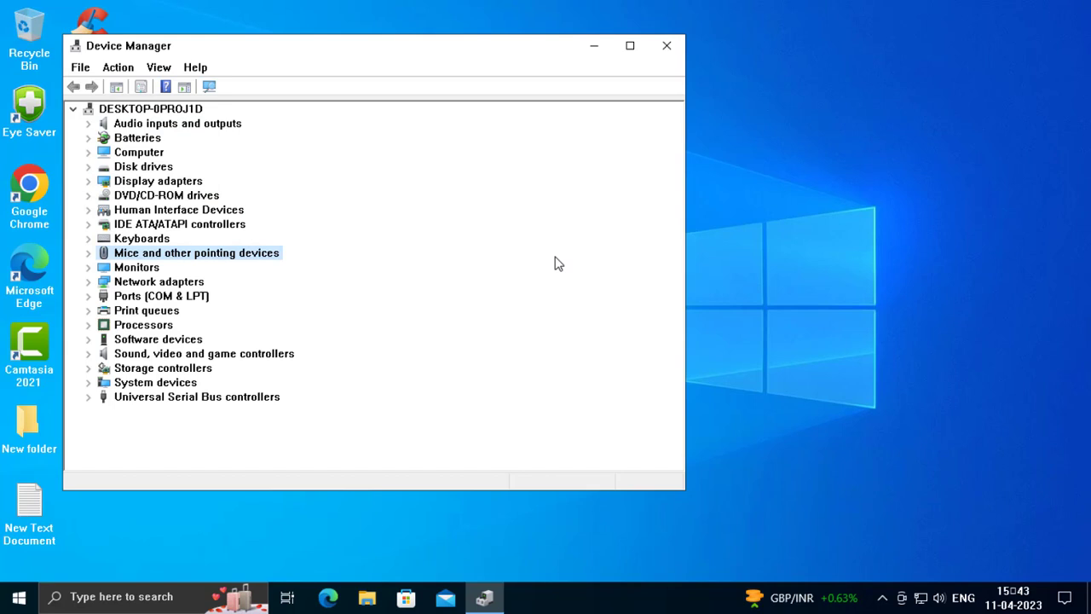
left_click(88, 252)
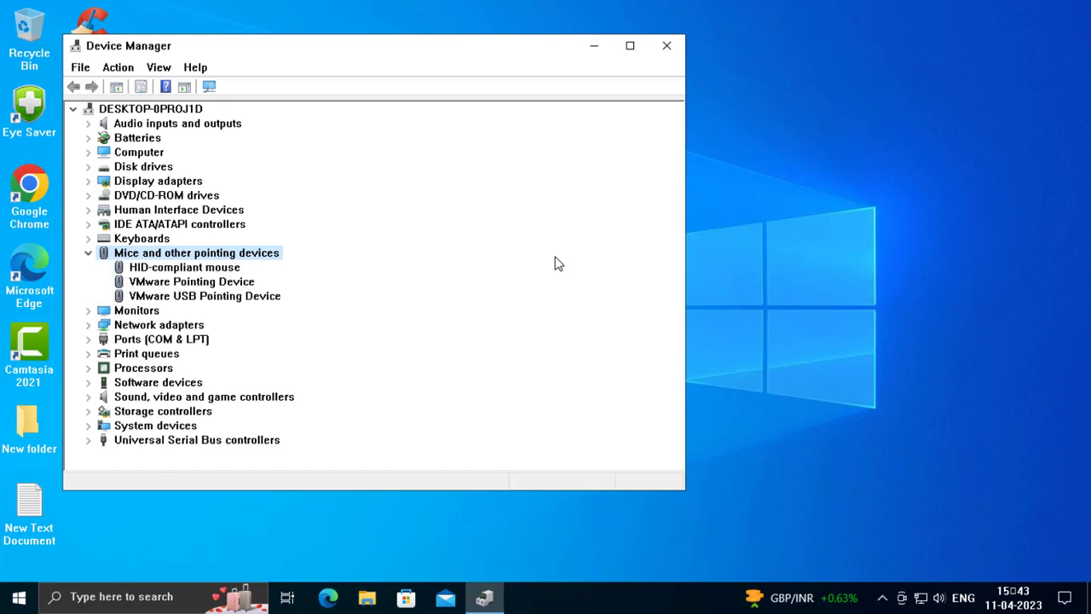
left_click(184, 266)
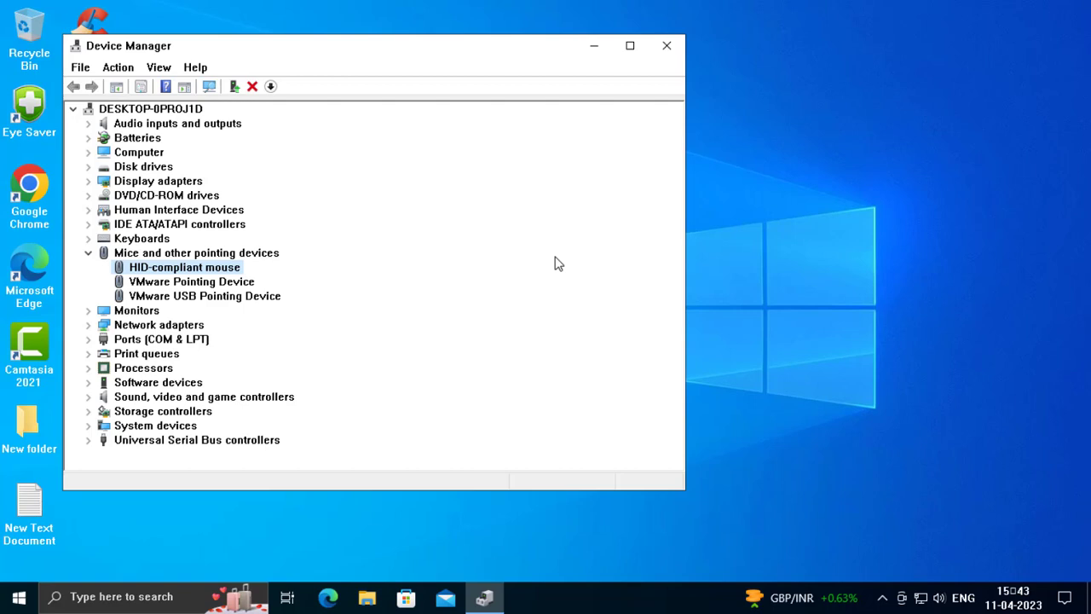
Disable the HID-compliant mouse from its Driver properties, confirming with Yes.
double_click(184, 266)
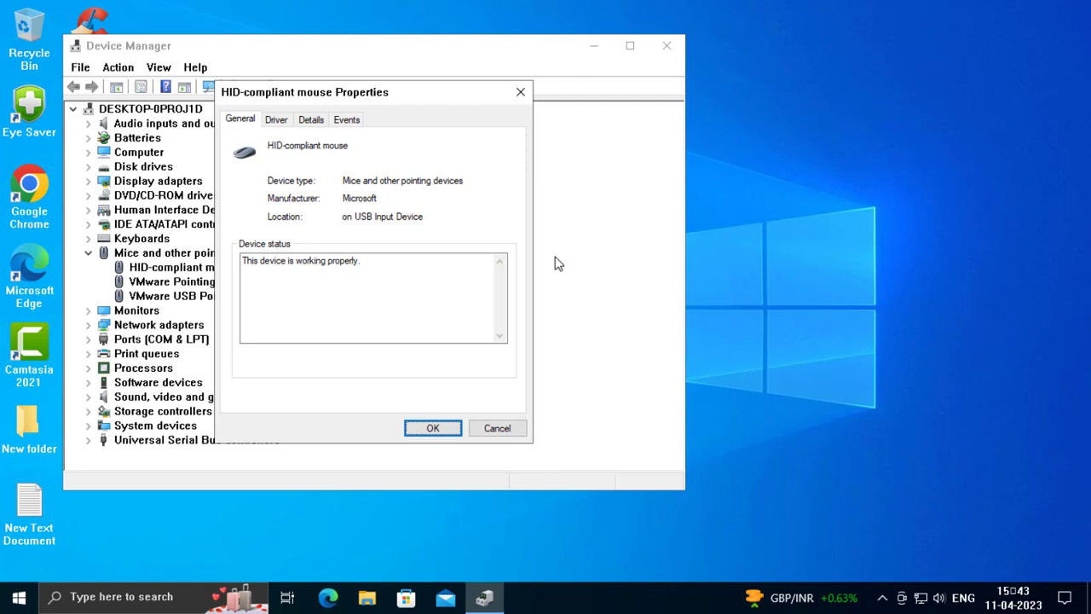
mouse_move(498, 428)
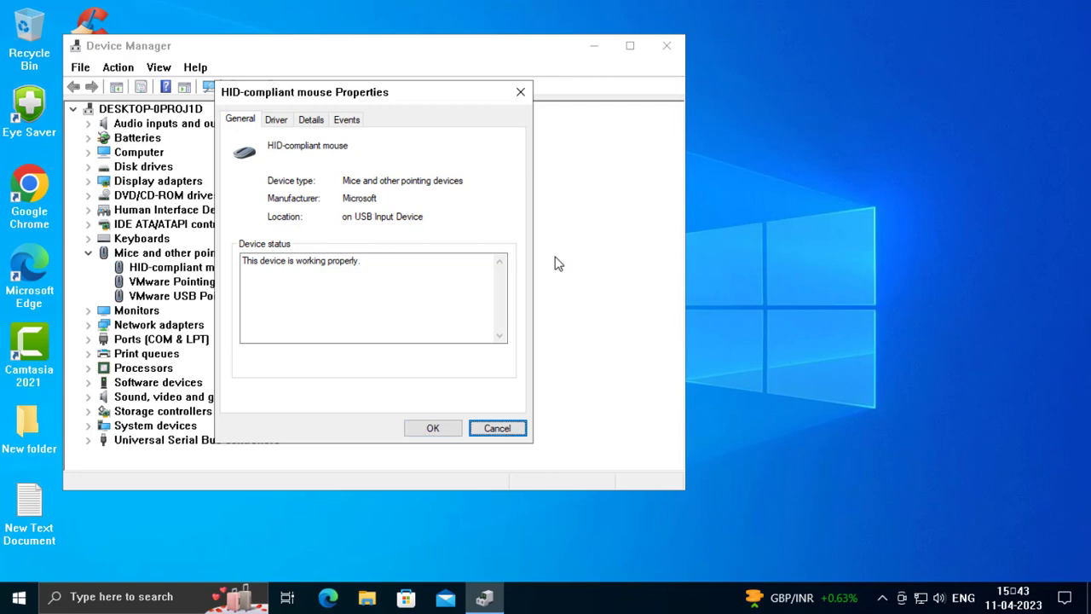
mouse_move(434, 426)
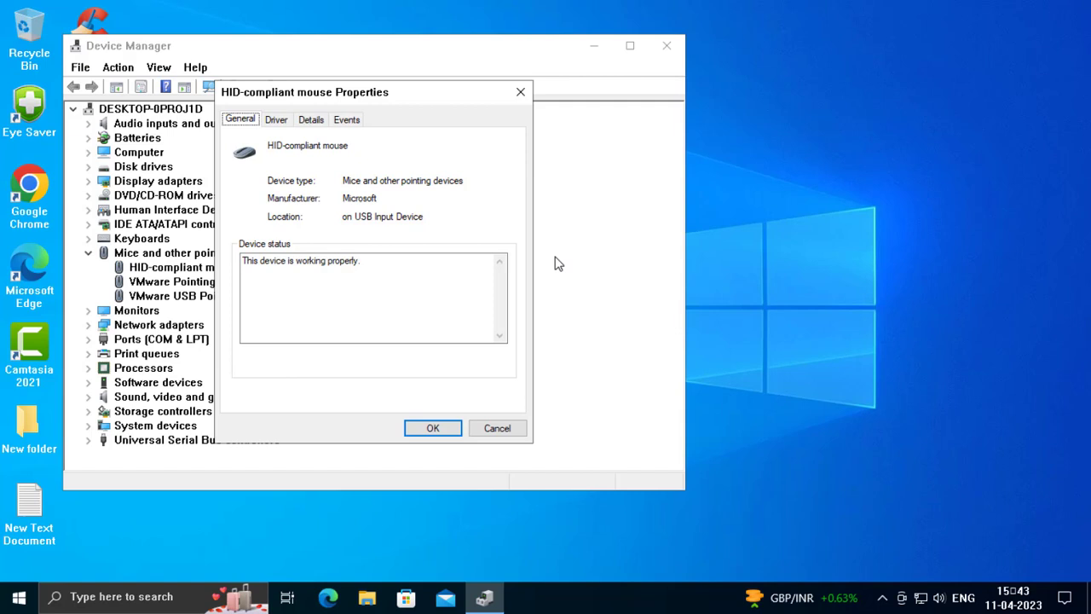
left_click(276, 119)
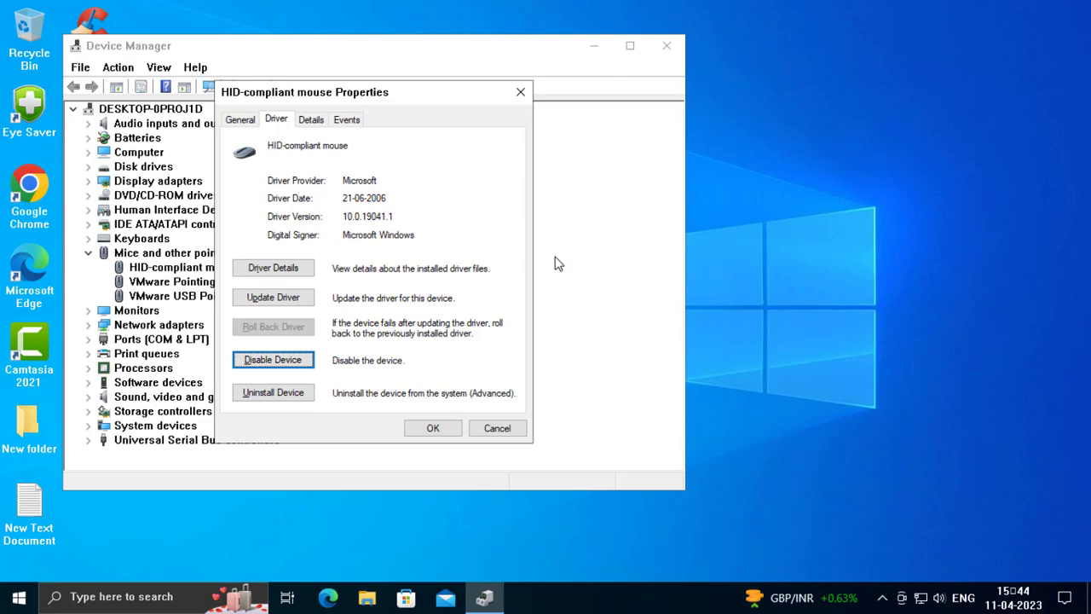
left_click(272, 358)
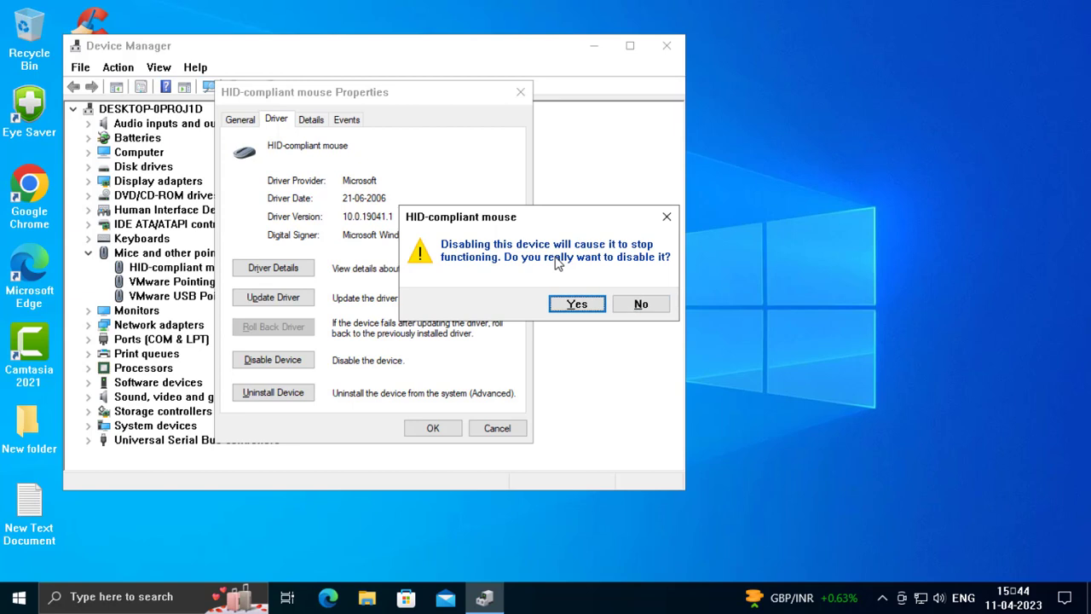
left_click(576, 303)
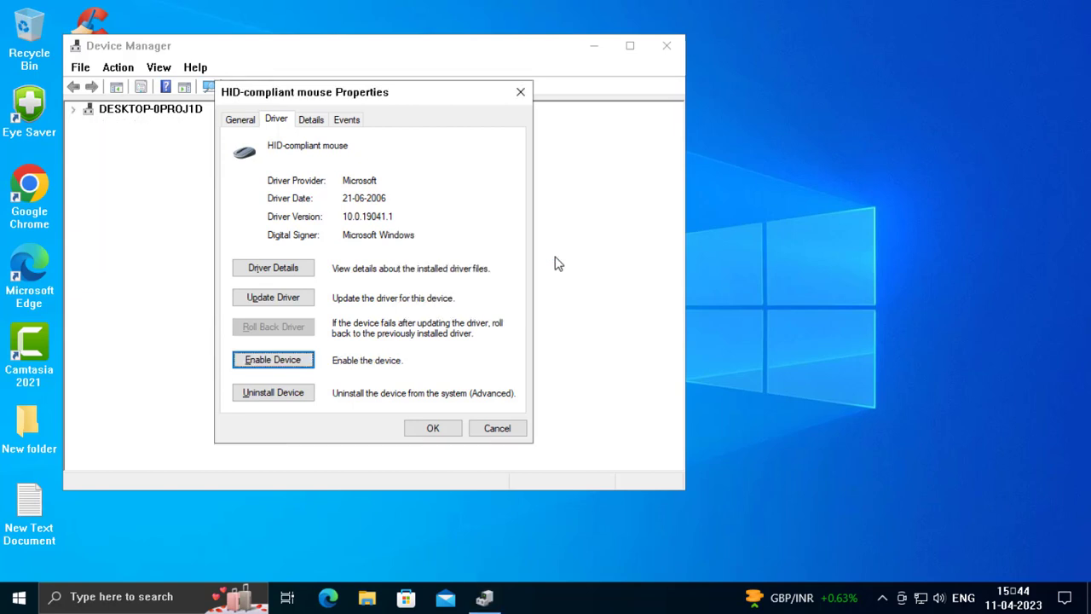
Re-enable the HID-compliant mouse from the same Driver page.
left_click(72, 109)
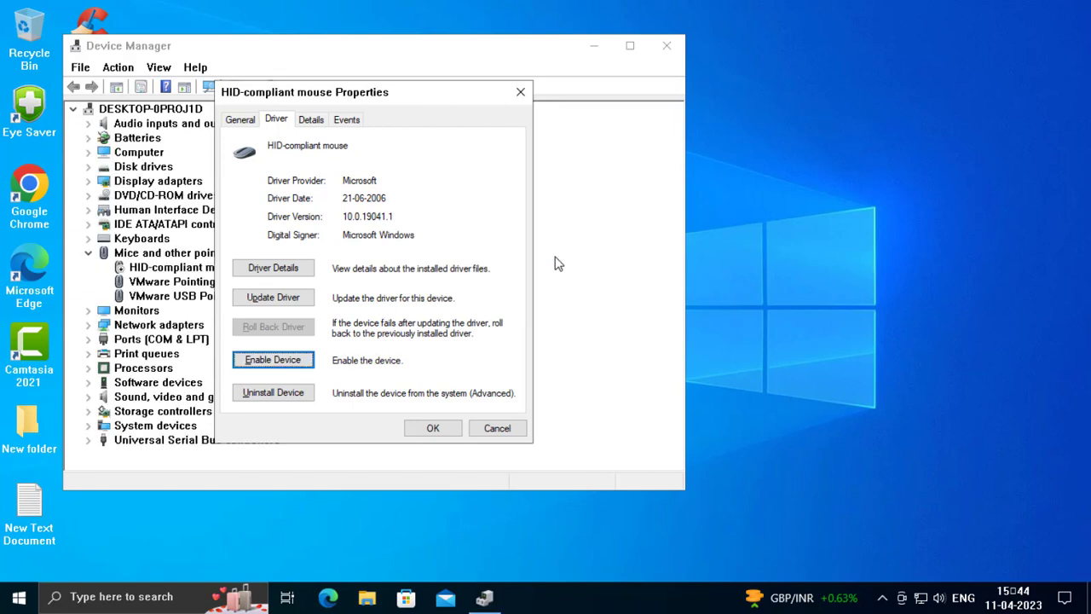
left_click(272, 358)
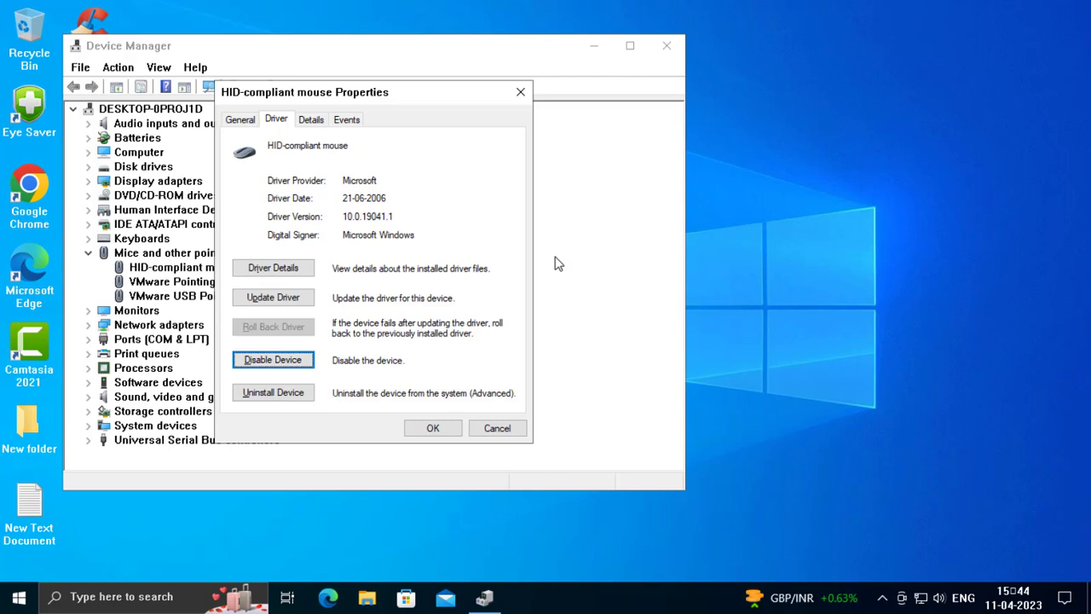
Uninstall the HID-compliant mouse and confirm, leaving only the two VMware pointing devices.
left_click(273, 393)
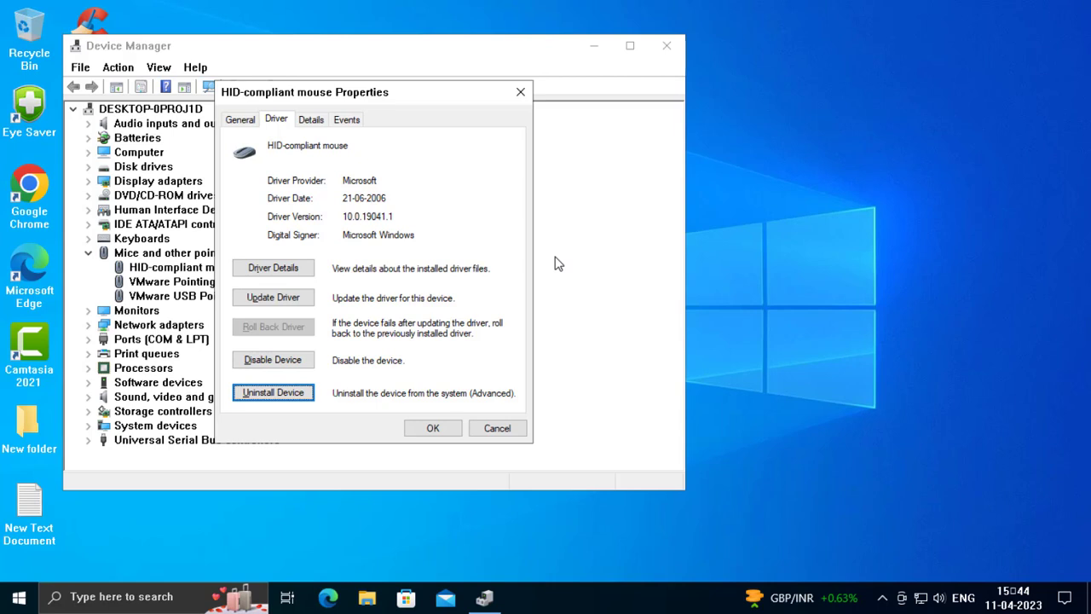
left_click(272, 392)
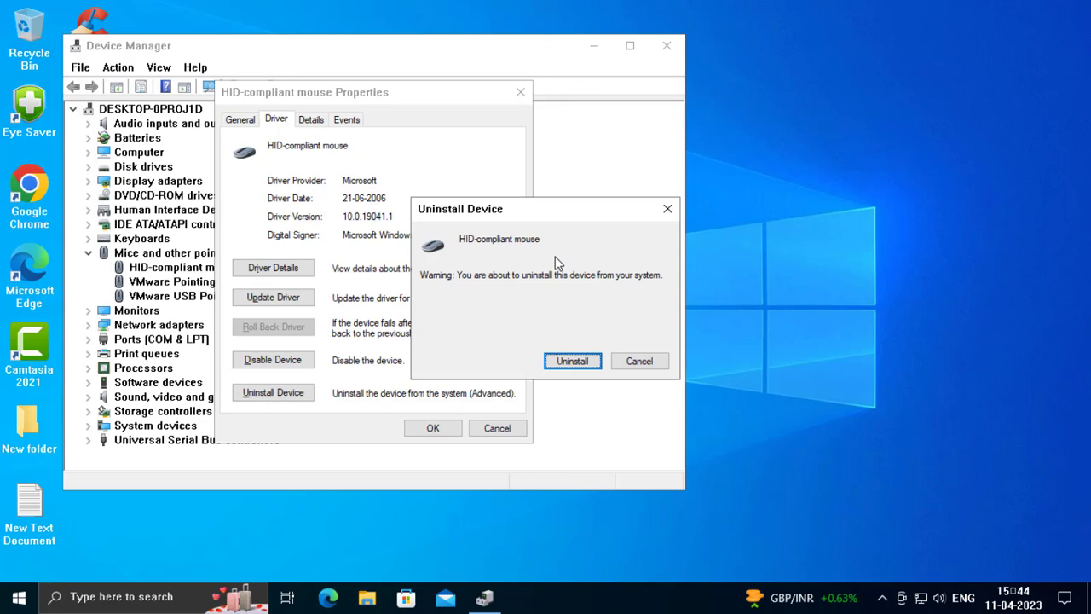
left_click(573, 362)
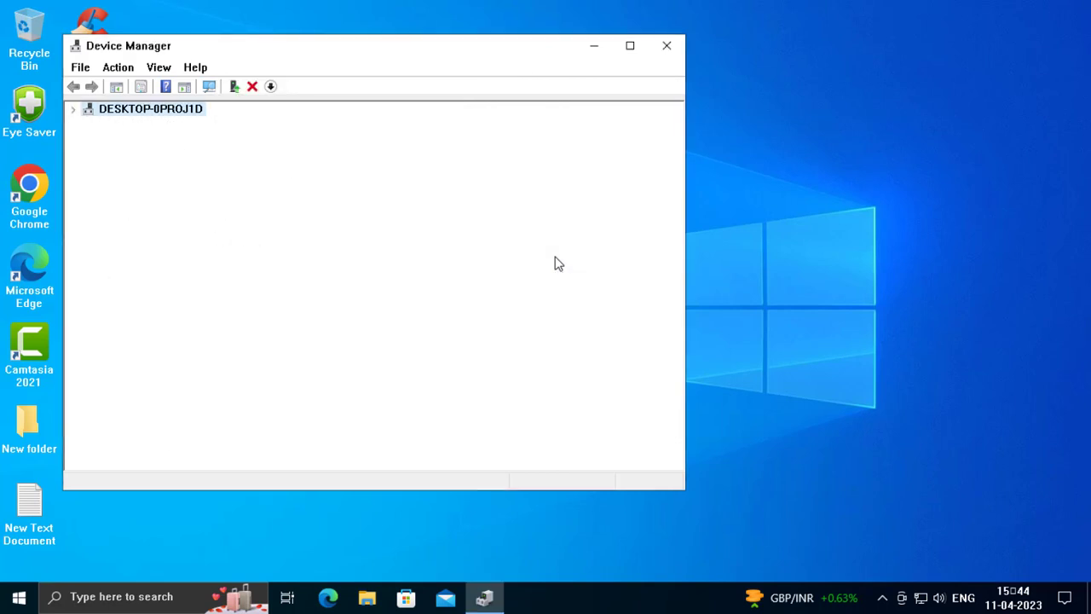
left_click(73, 109)
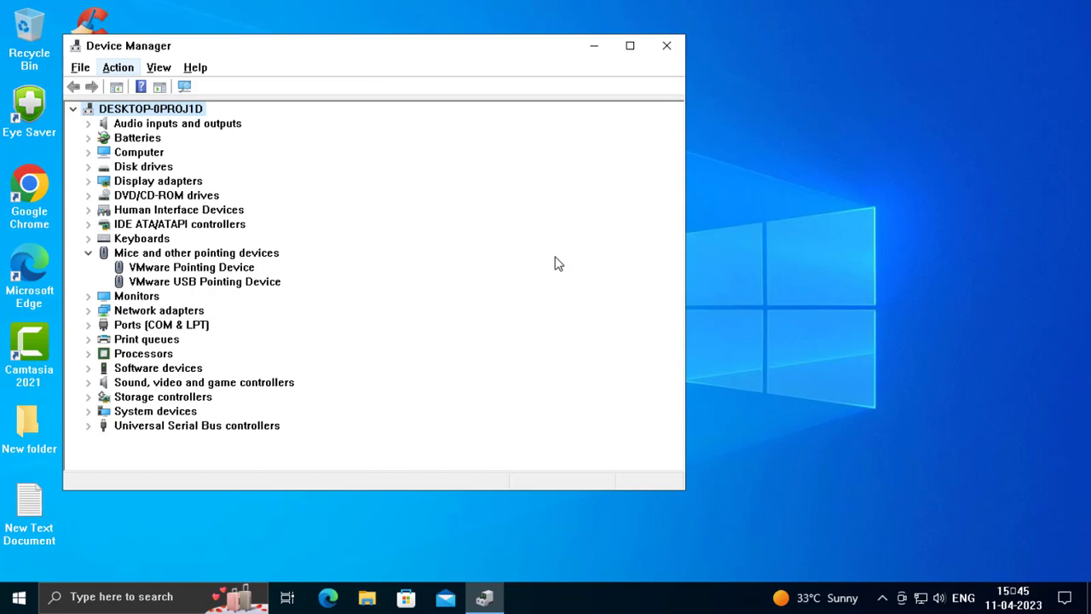
Scan for hardware changes via the Action menu, then view the VMware Pointing Device properties.
left_click(119, 68)
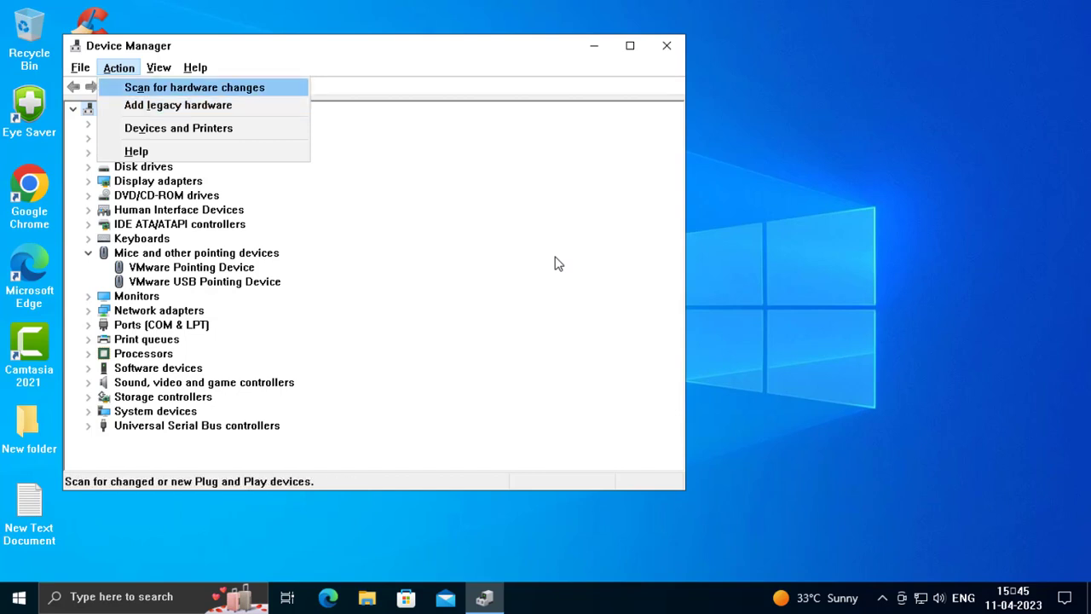
left_click(195, 87)
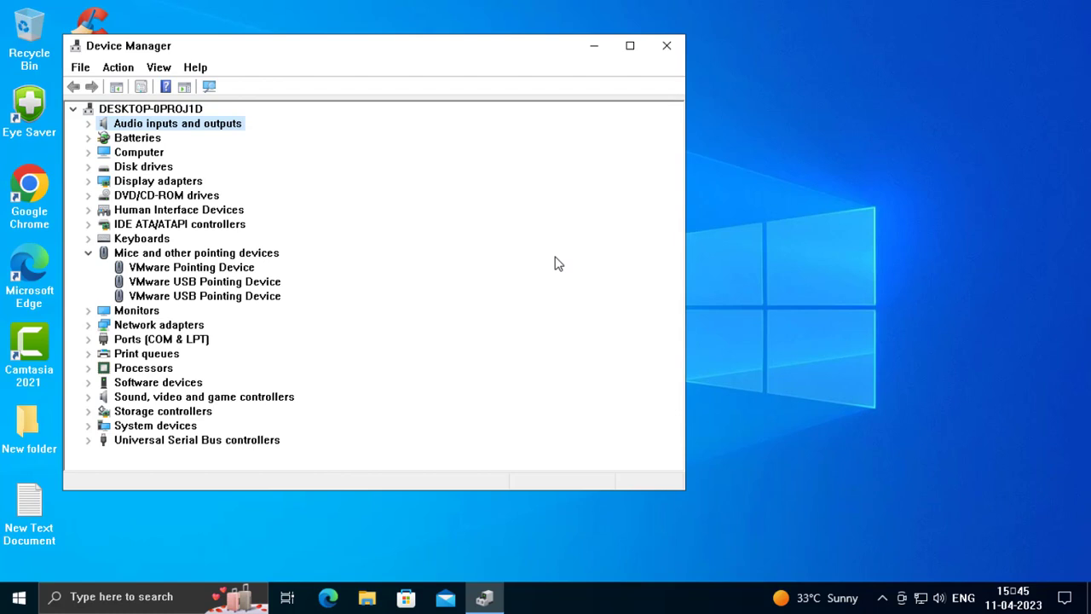
left_click(196, 253)
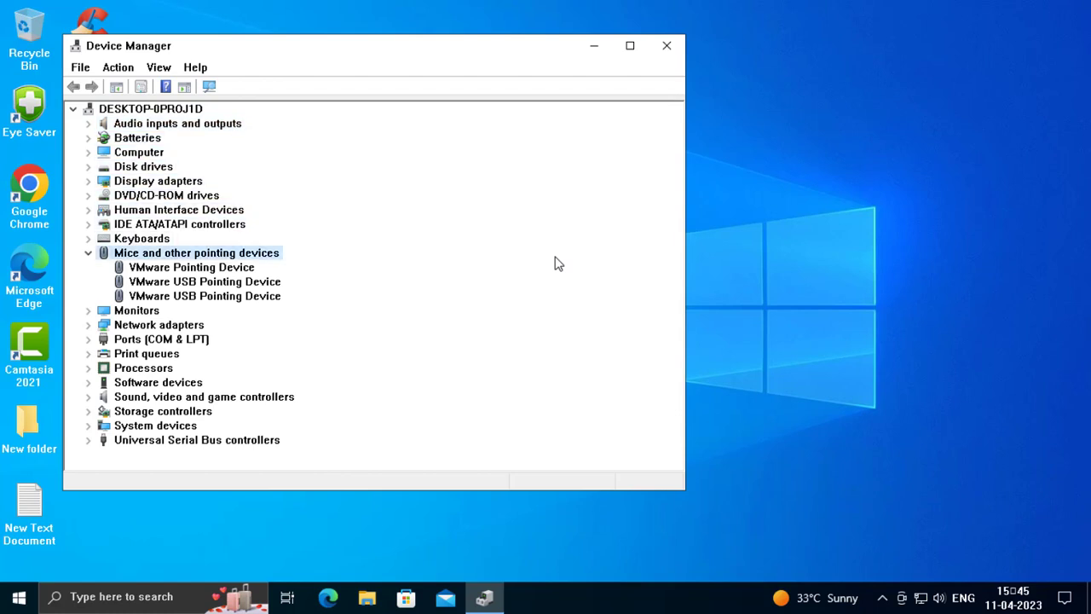
left_click(191, 266)
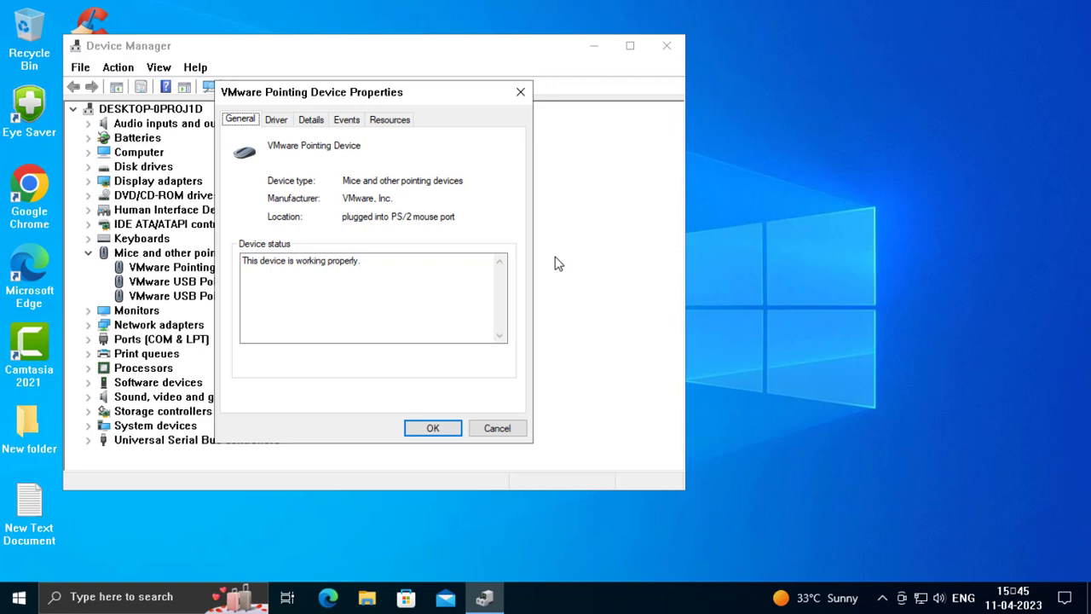
Run an automatic driver search for the VMware Pointing Device and dismiss the already-installed notice.
left_click(276, 119)
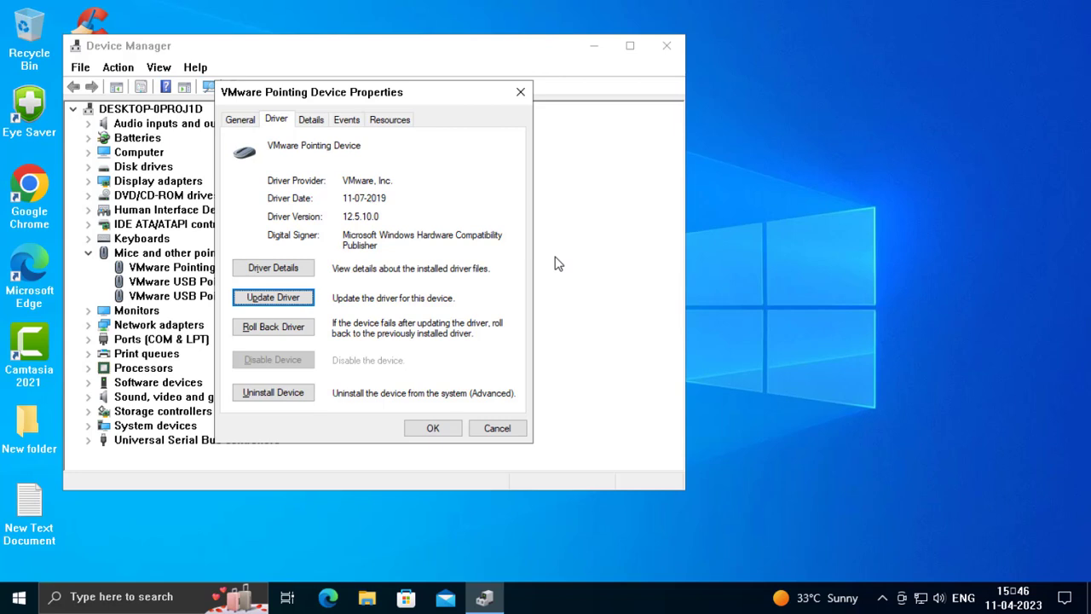
left_click(273, 296)
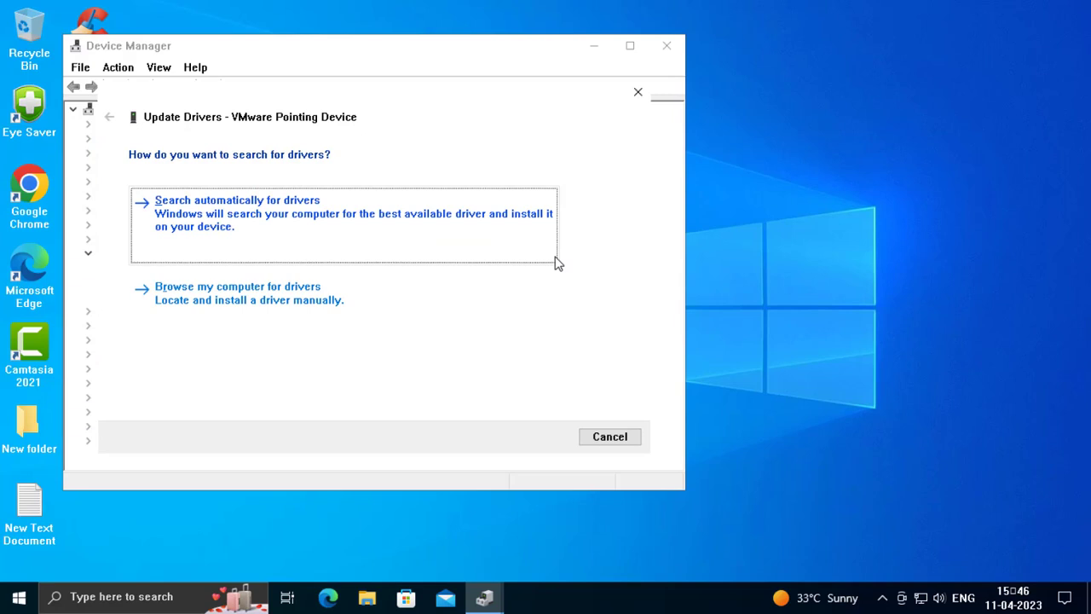
left_click(237, 199)
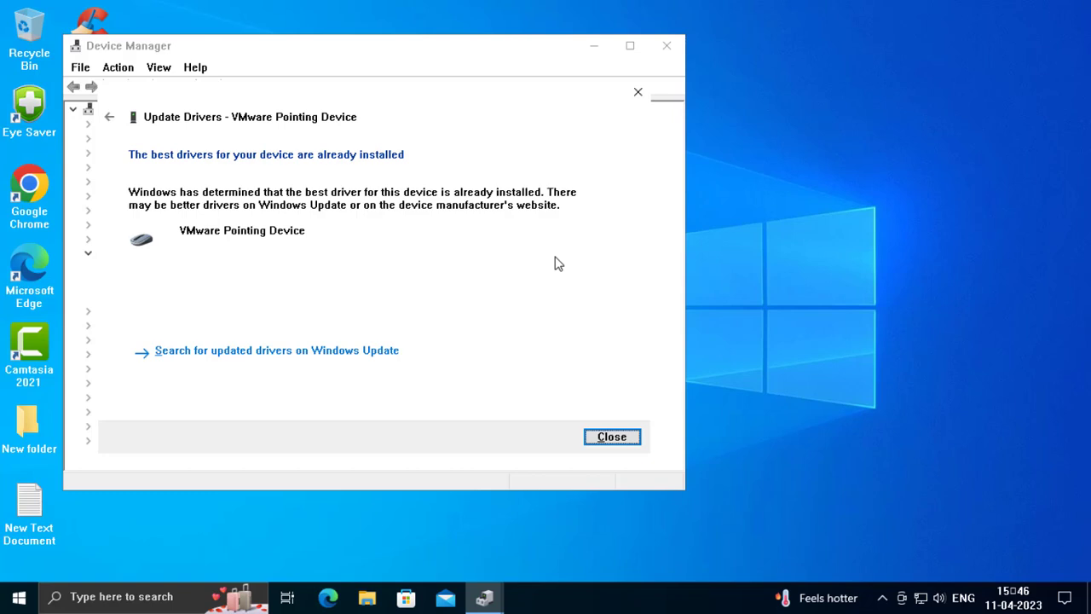
left_click(611, 437)
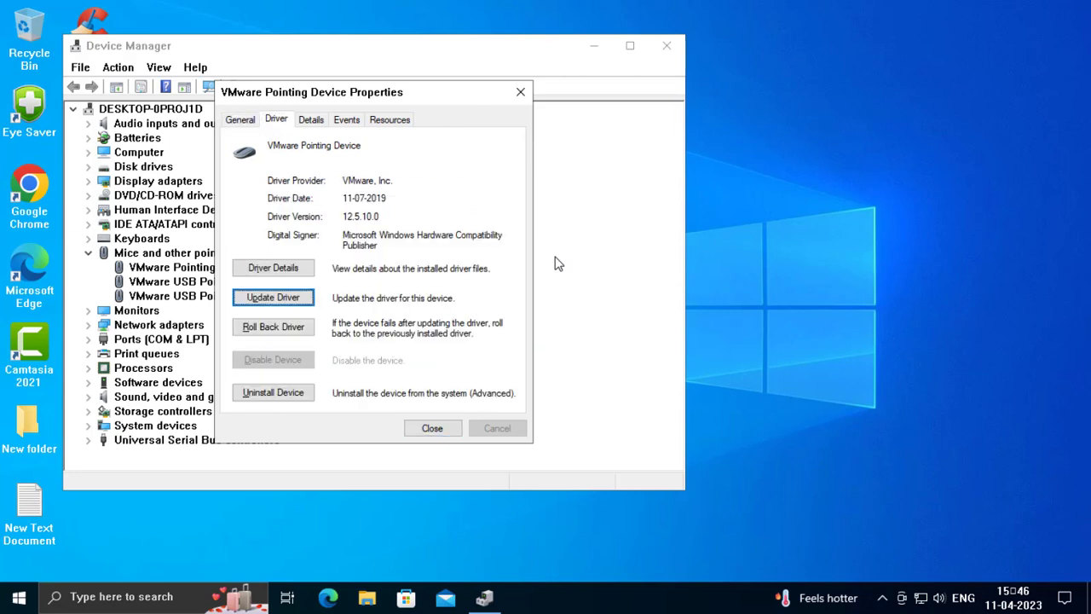
Restart Update Driver and choose to browse the computer for drivers manually.
left_click(272, 296)
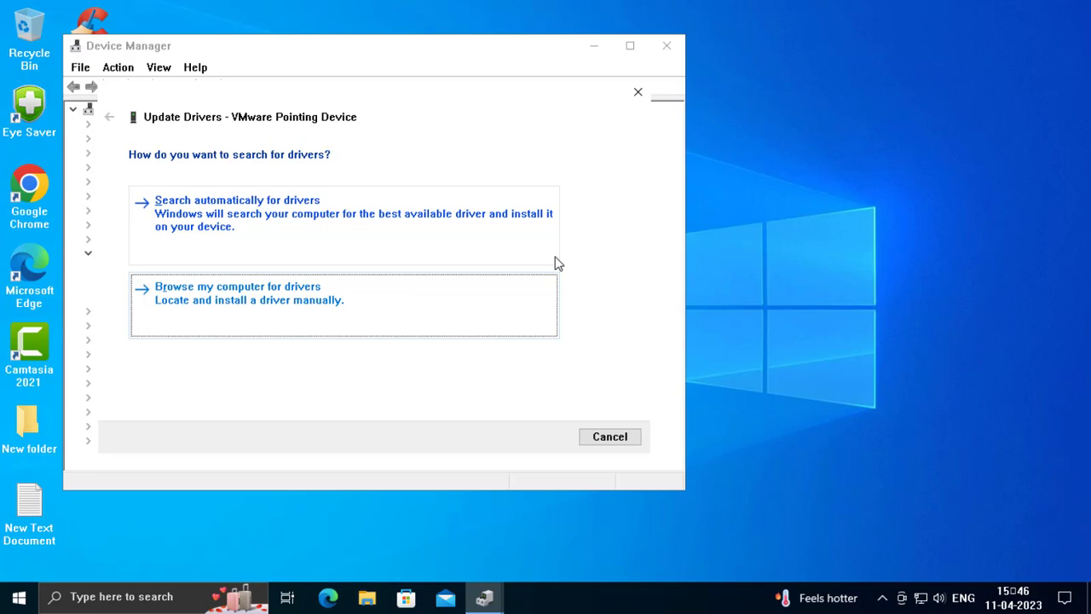
left_click(237, 286)
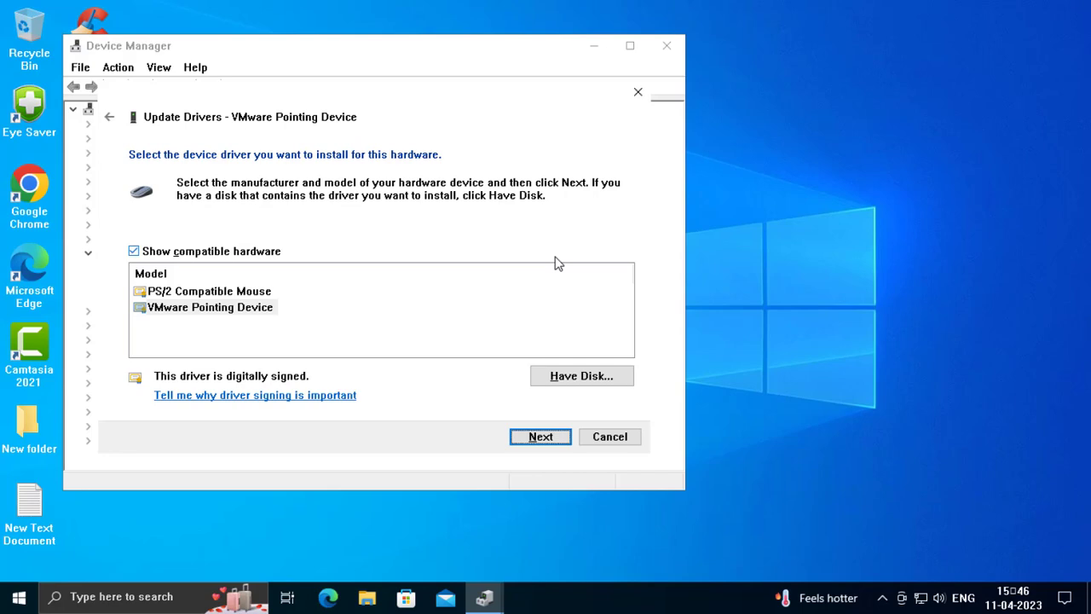
Install the VMware Pointing Device driver from the list and close the success notice.
left_click(540, 436)
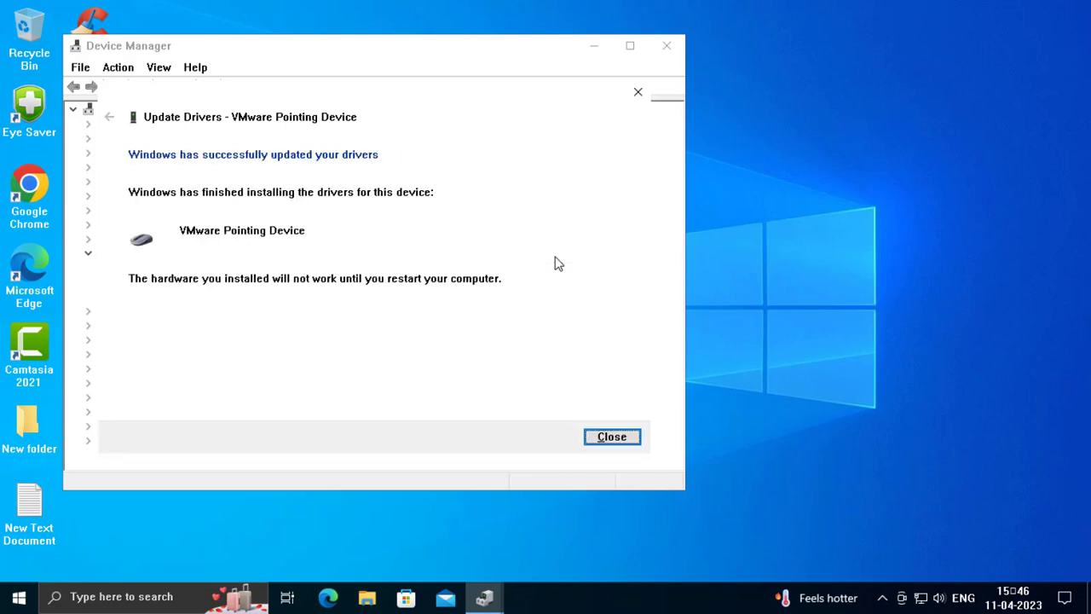
left_click(610, 437)
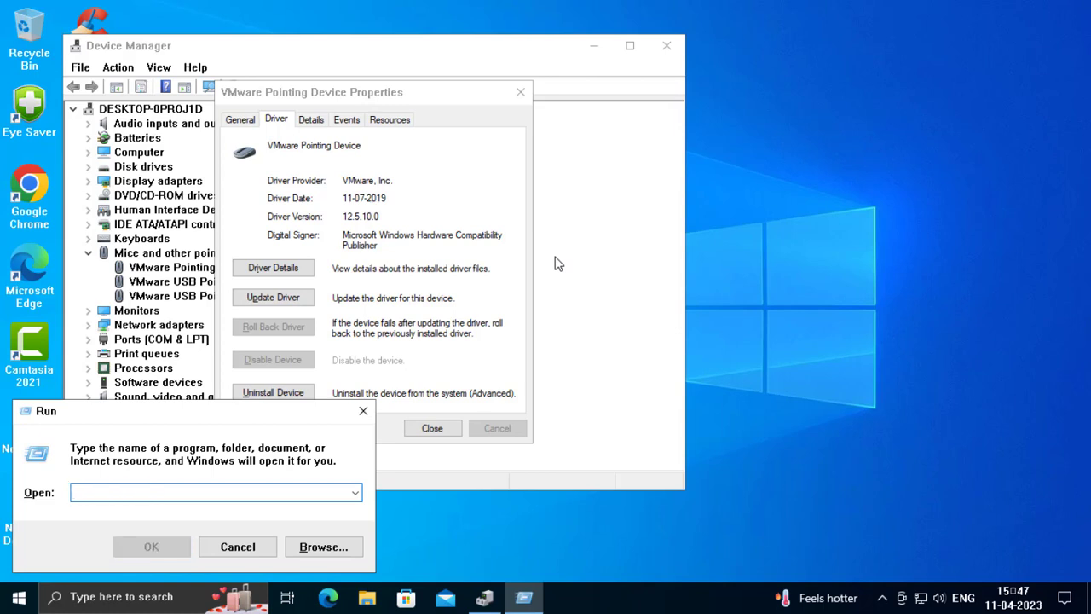
Enter the microsoft-edge: command in Run to launch Microsoft Edge.
type("micr")
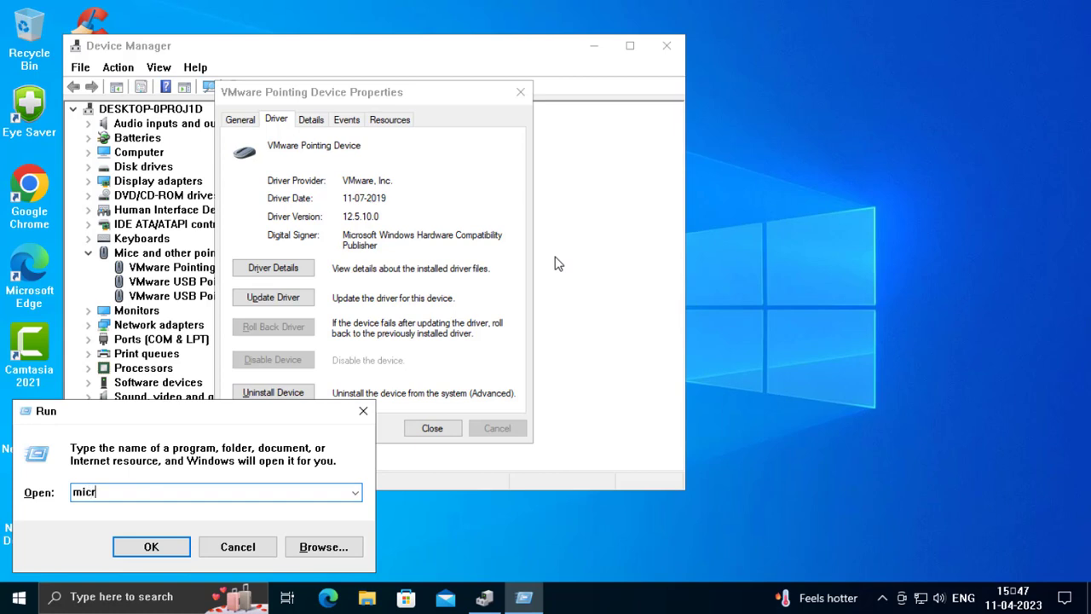
type("osoft")
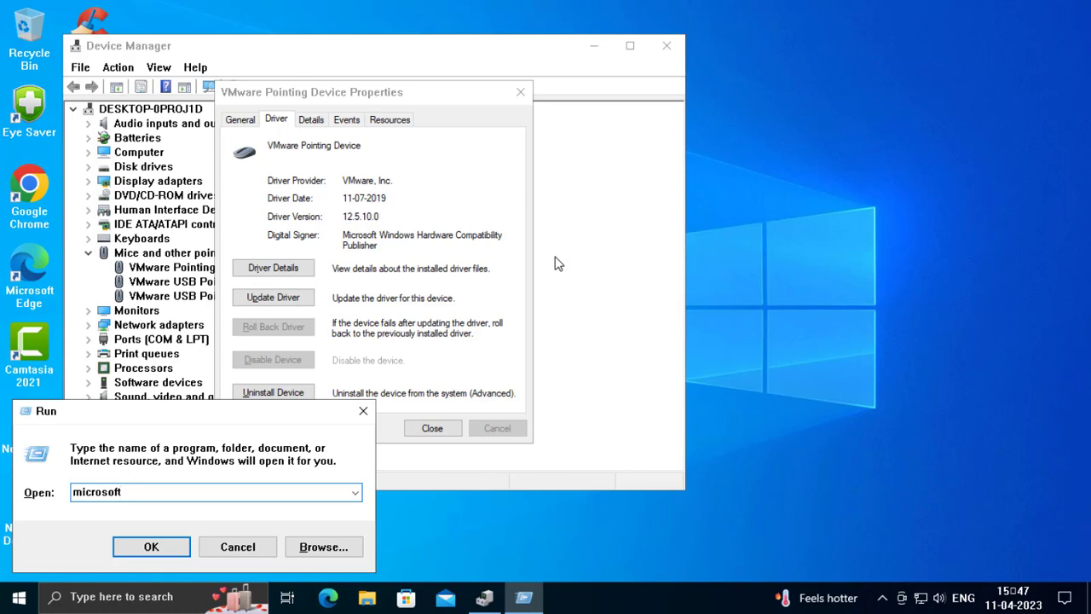
type("-")
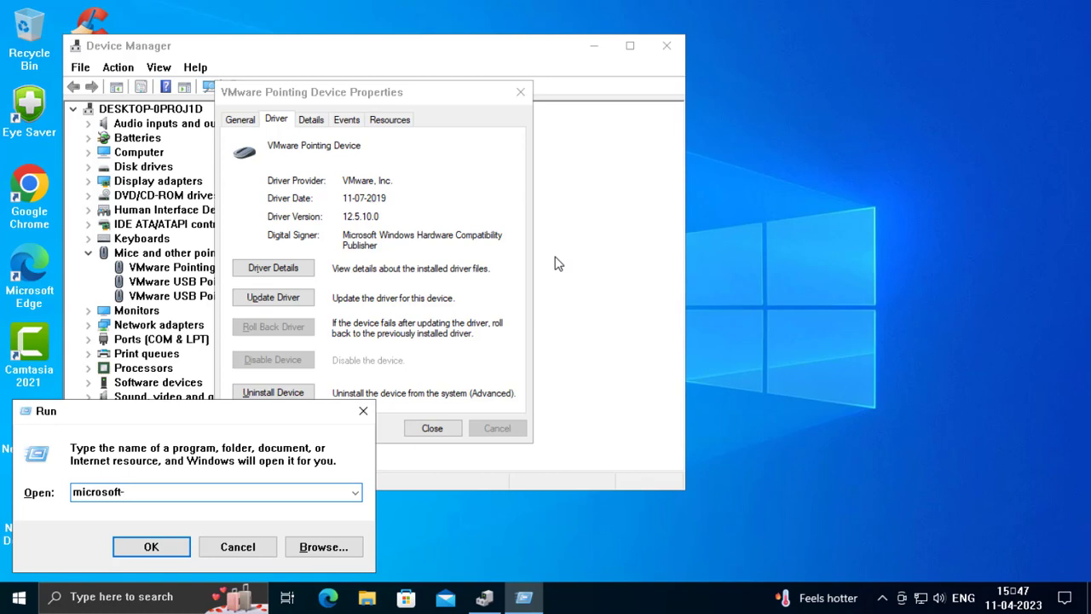
type("edge")
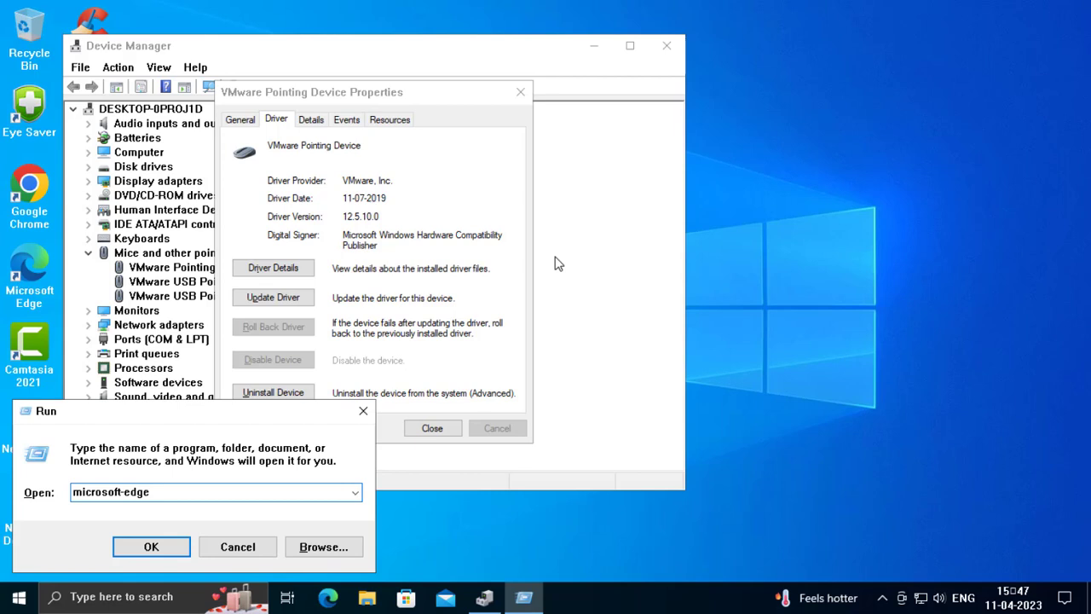
type(";")
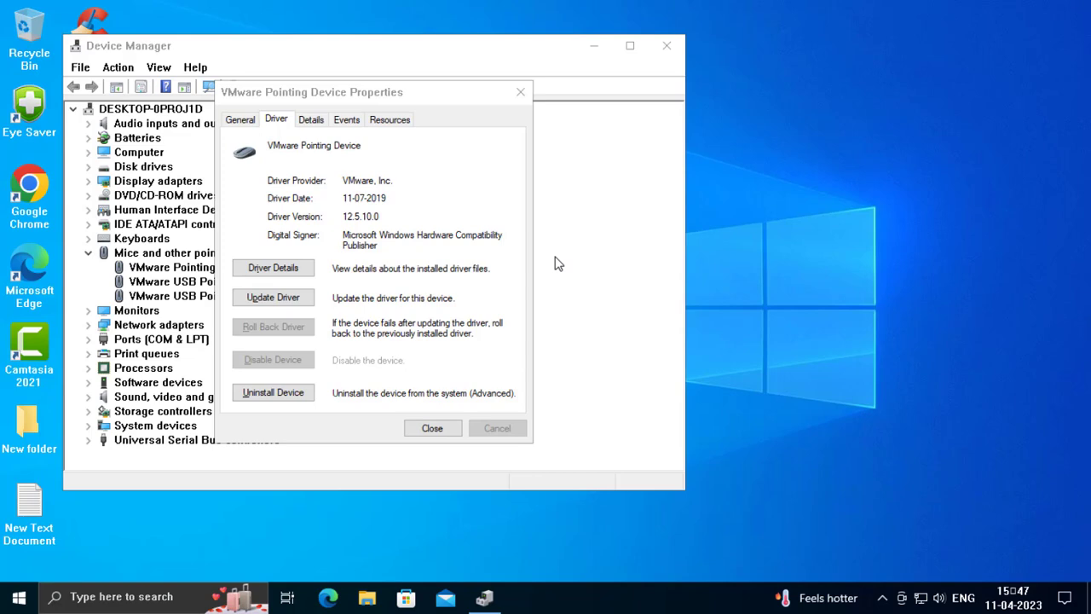
left_click(327, 597)
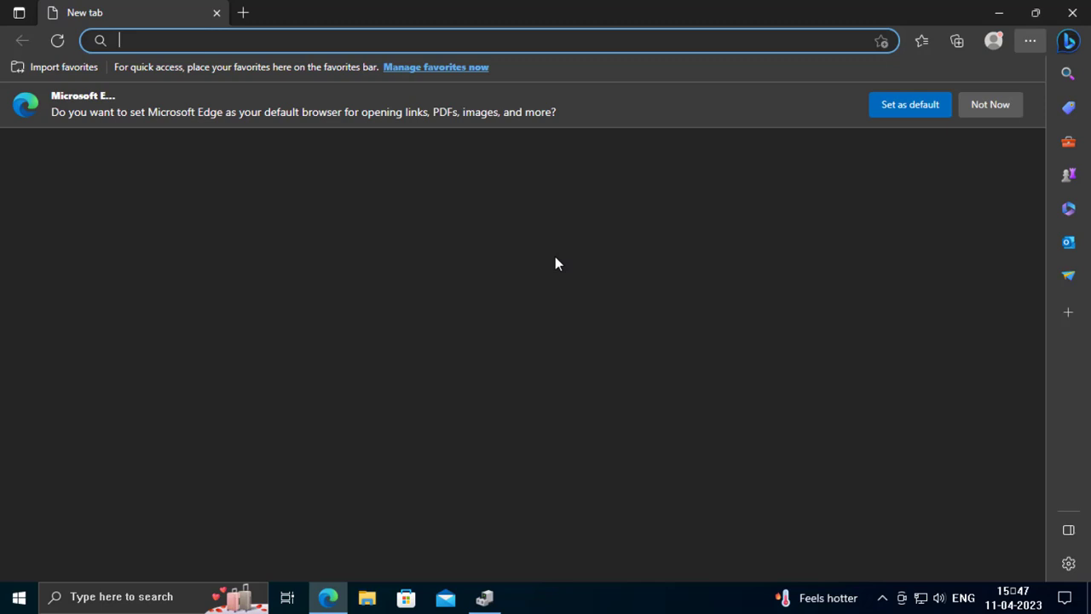
Search Bing for 'windows 10 mouse driver' from the Edge address bar.
type("w")
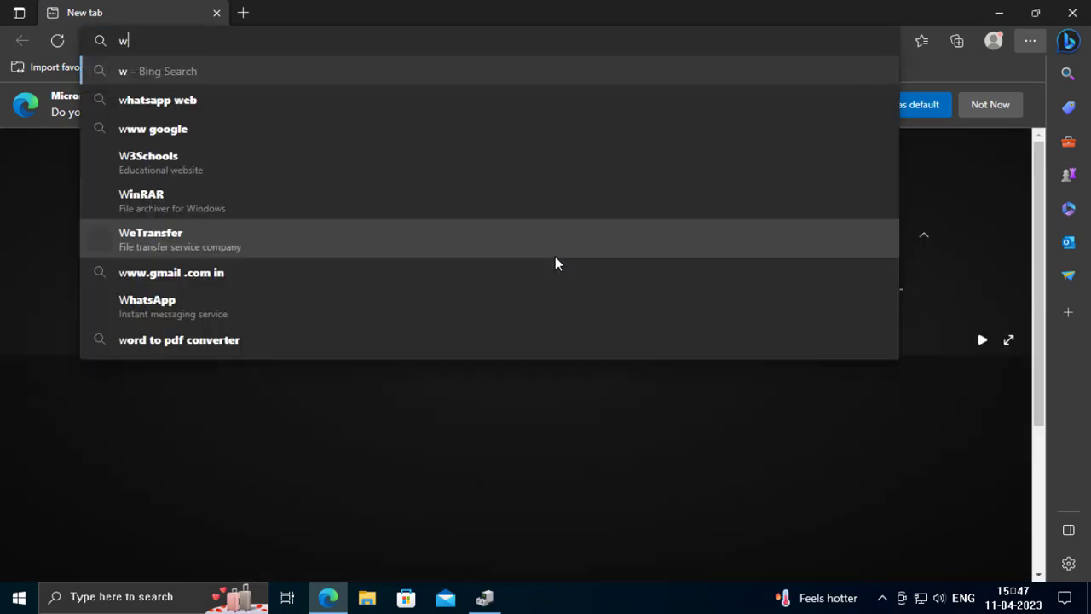
type("indows 10 mouse driver")
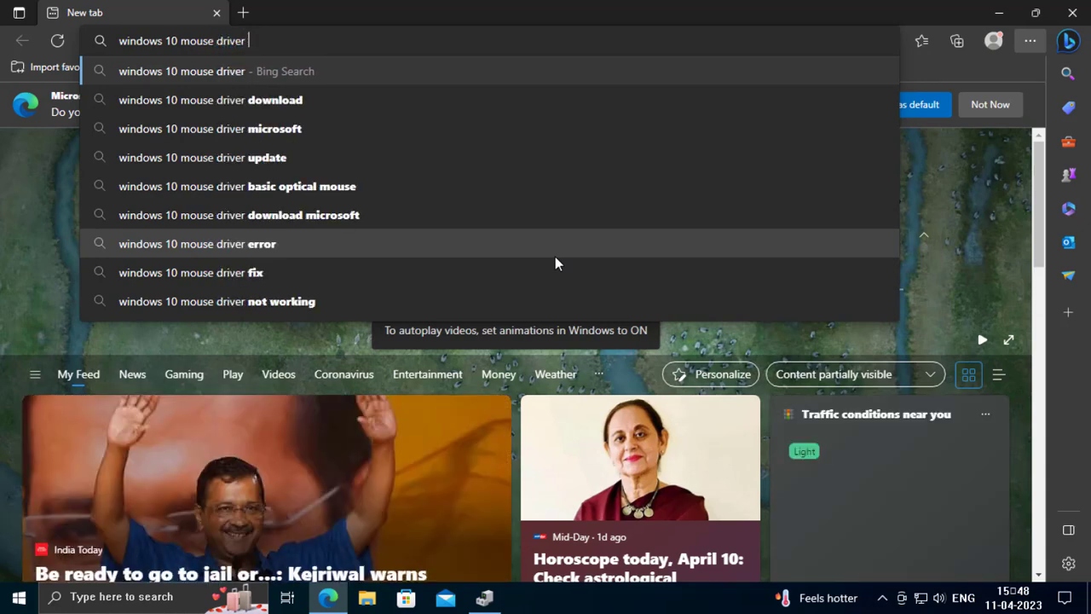
key("Enter")
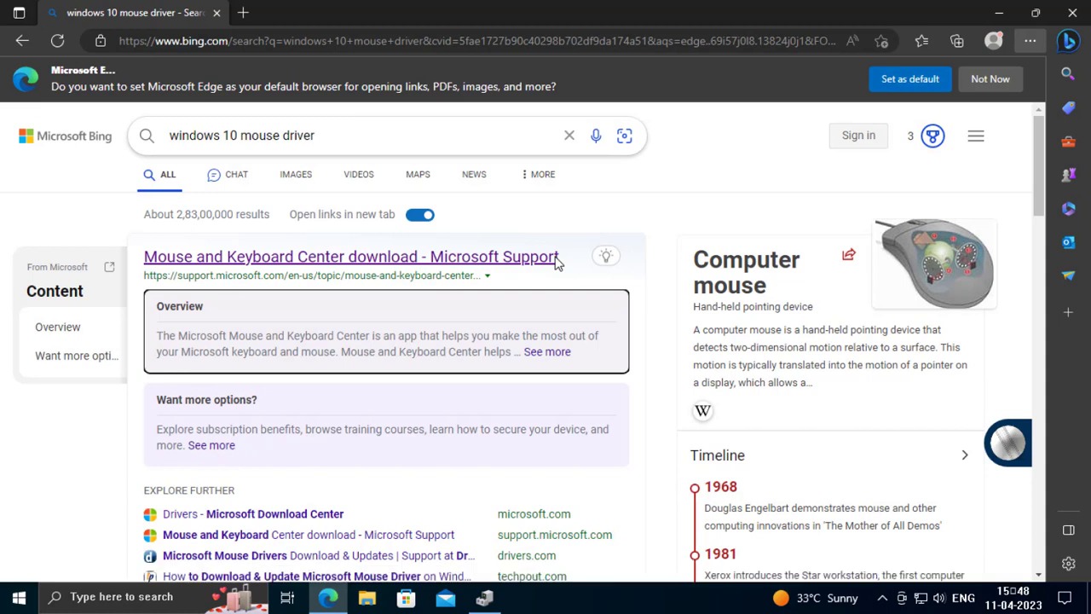
Follow the 'Mouse and Keyboard Center download - Microsoft Support' result to its download page.
left_click(350, 256)
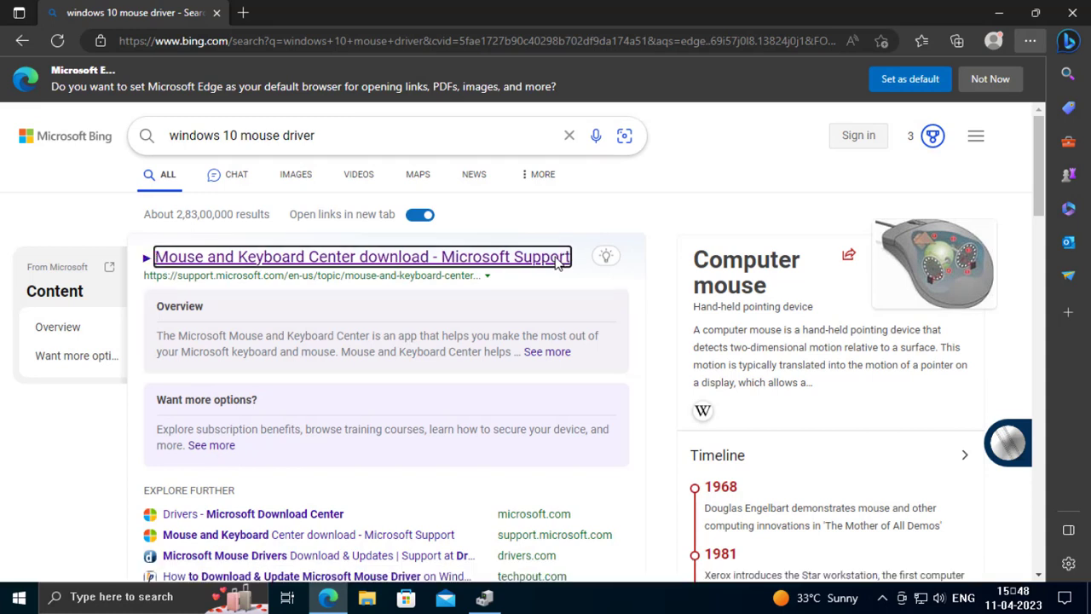
left_click(362, 255)
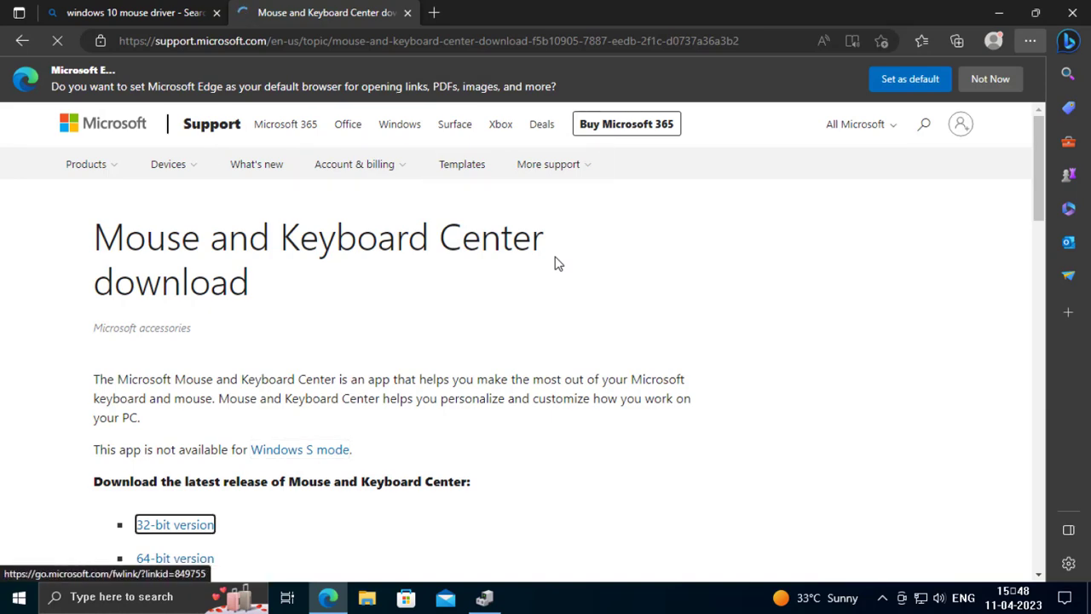
scroll("down", 3)
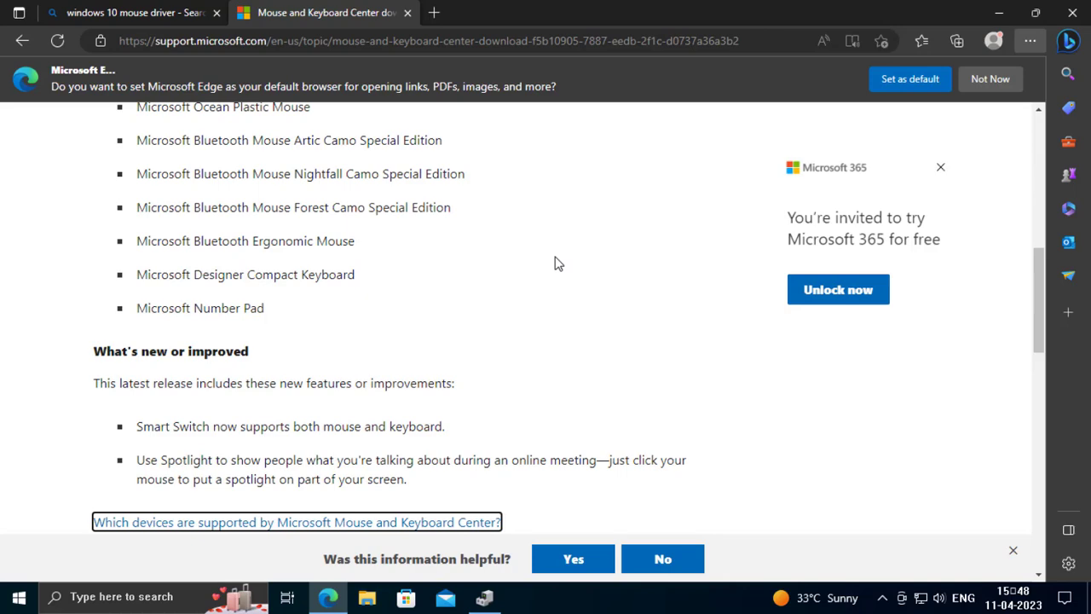
scroll("down", 3)
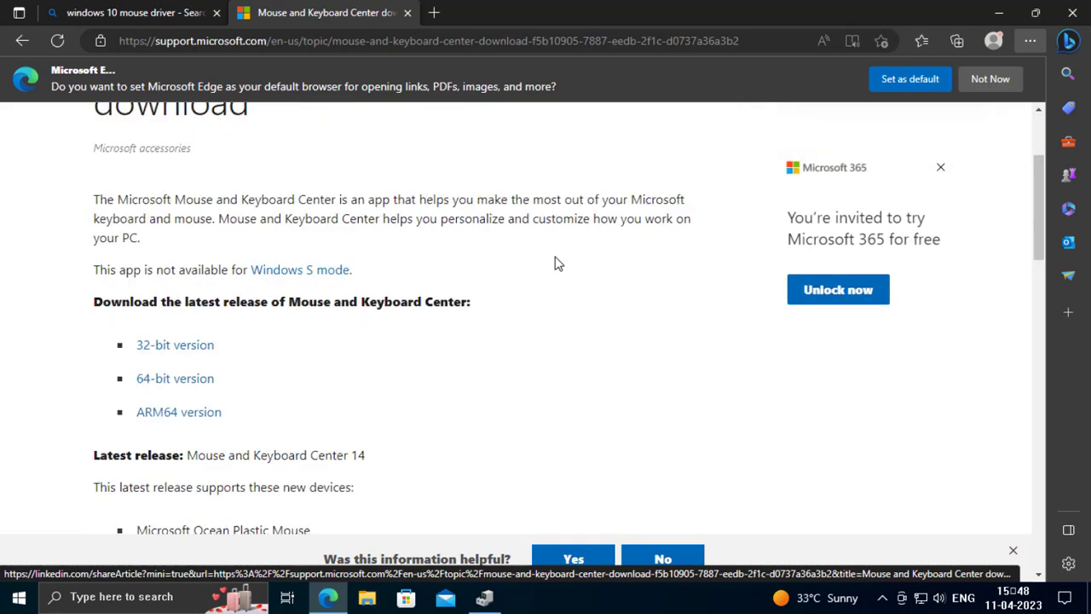
scroll("down", 3)
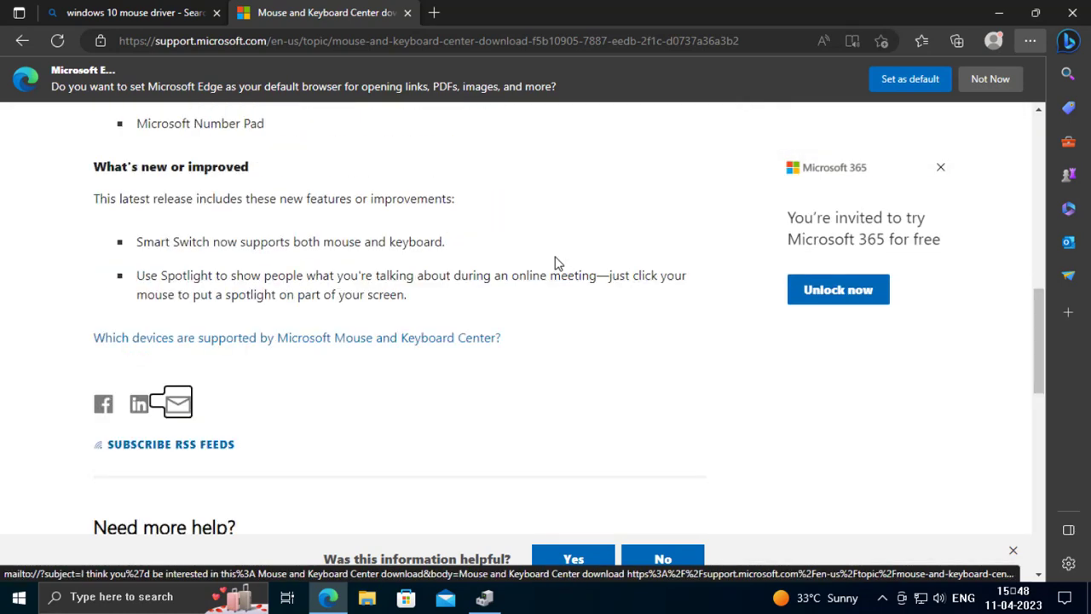
scroll("down", 3)
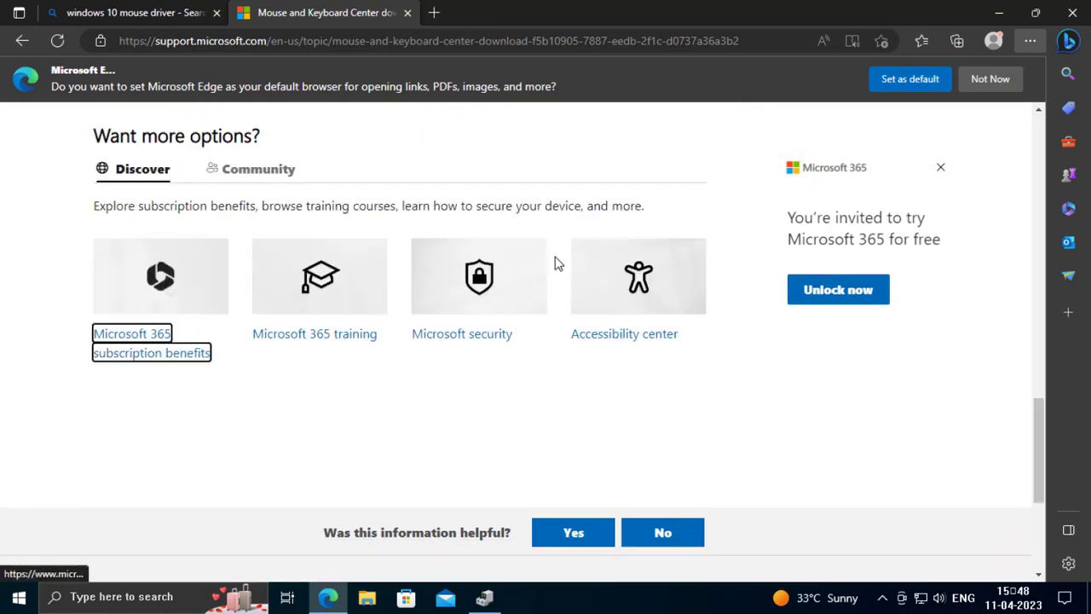
scroll("down", 3)
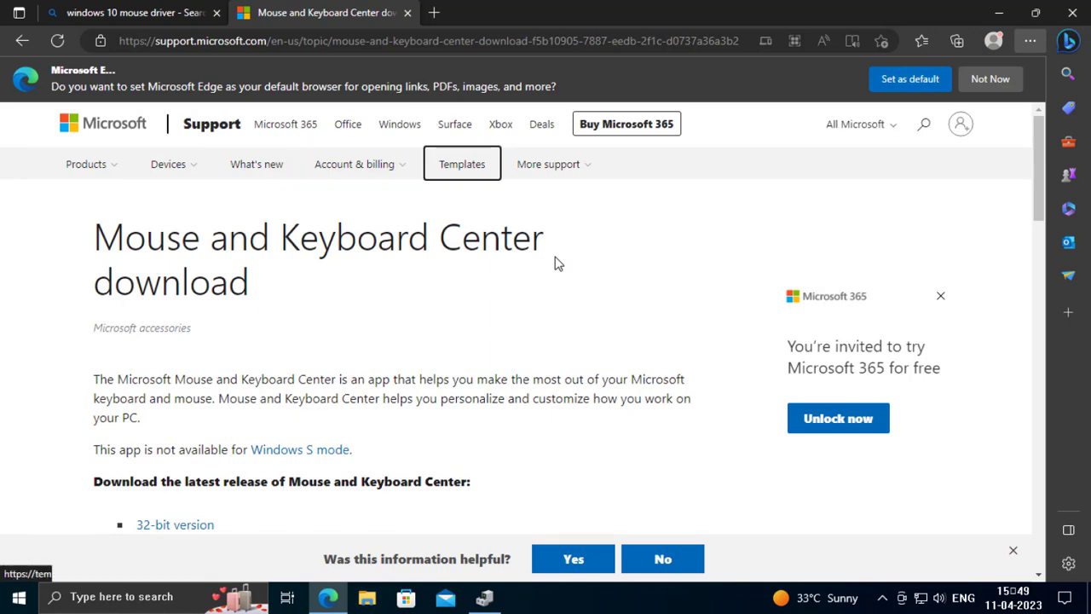
scroll("down", 3)
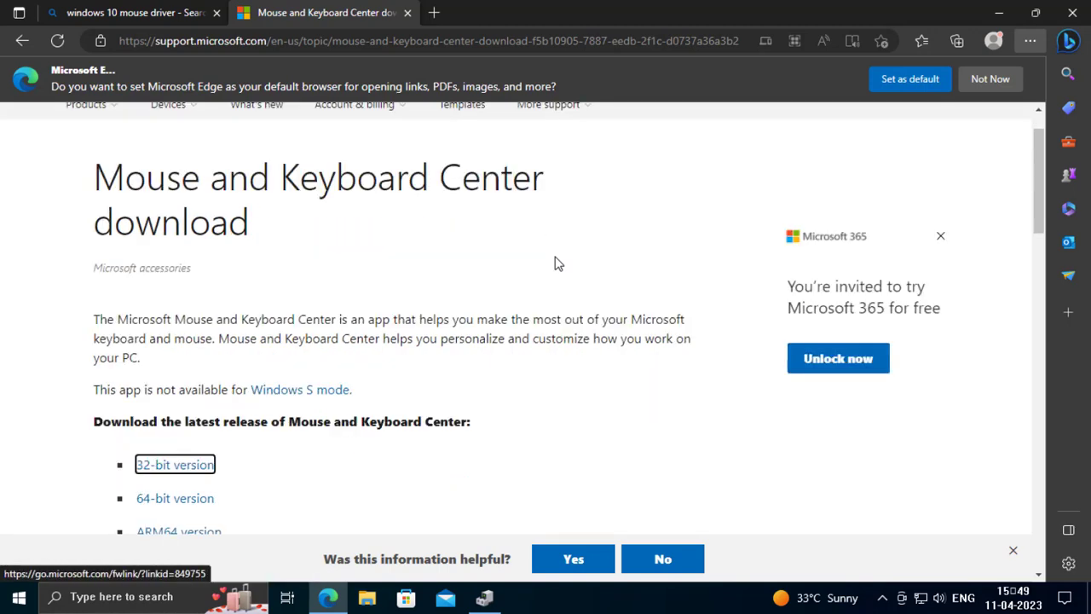
scroll("down", 3)
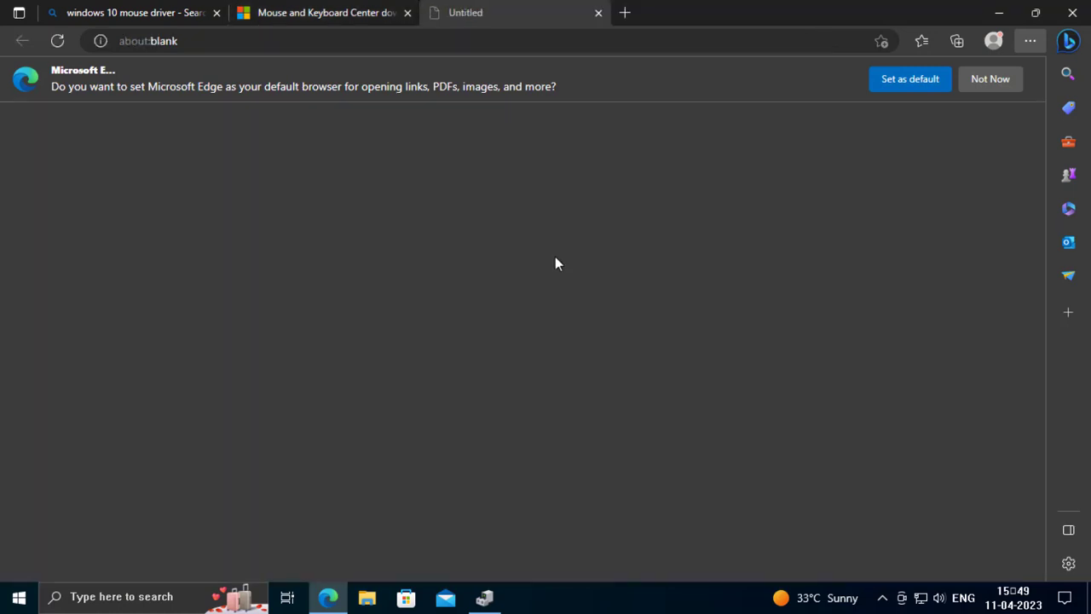
Download the 64-bit Mouse and Keyboard Center installer and launch it from the Downloads flyout.
left_click(324, 12)
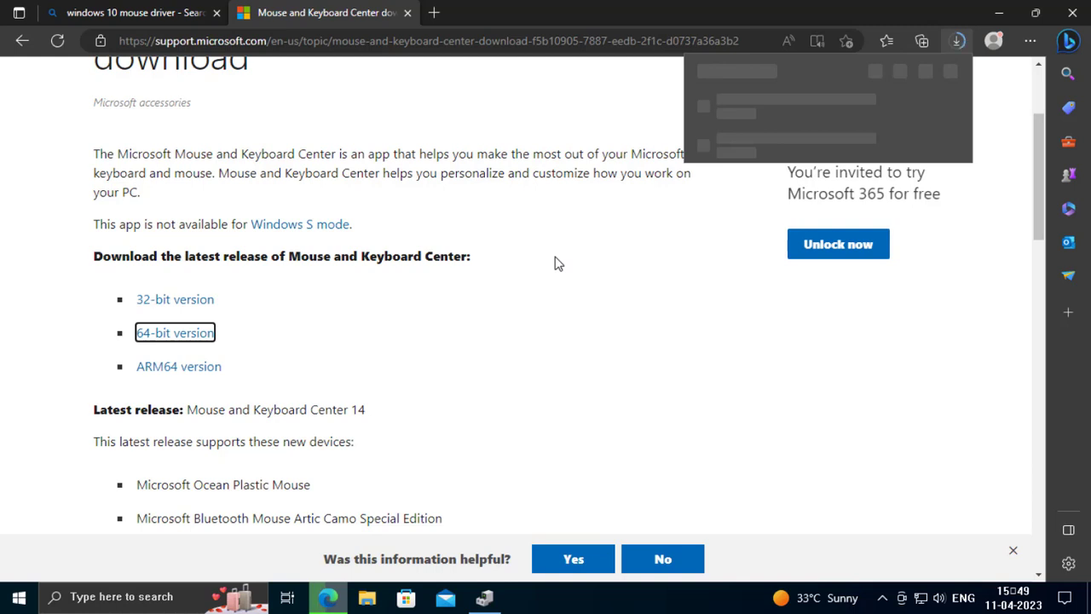
left_click(173, 333)
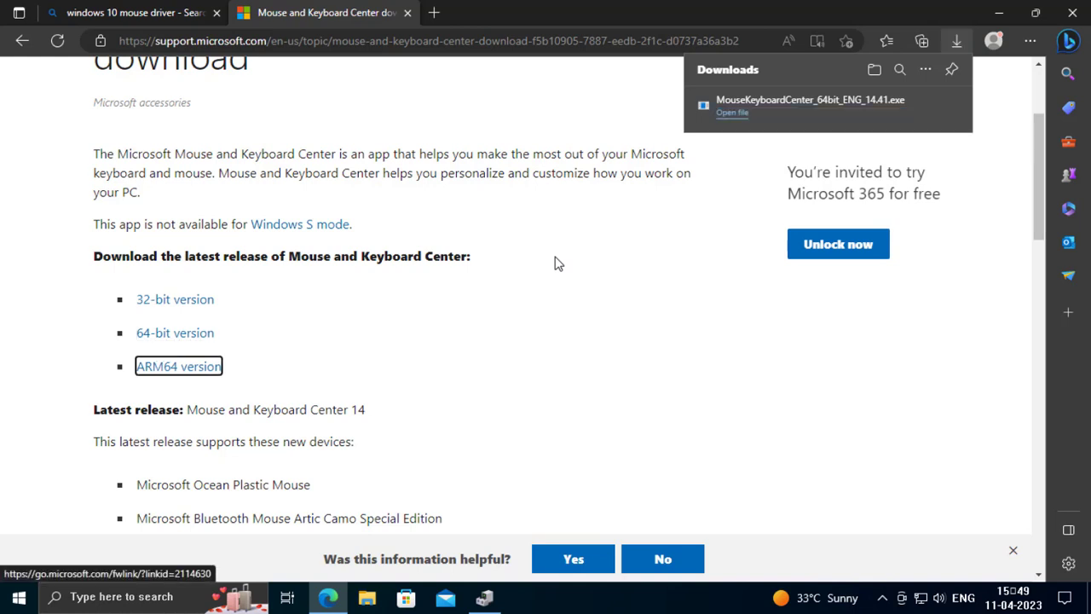
scroll("down", 3)
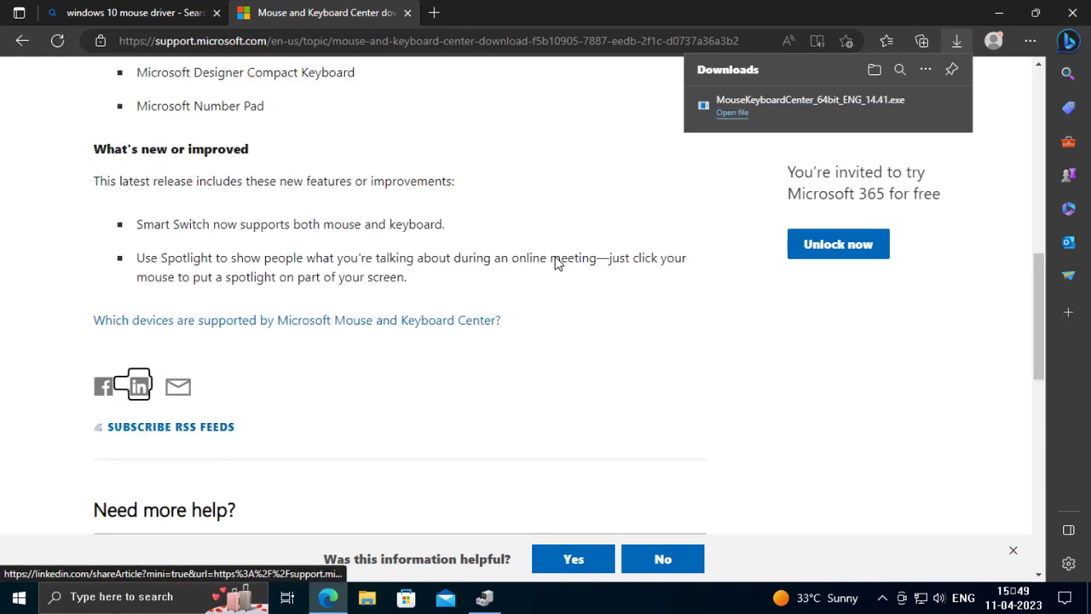
scroll("down", 3)
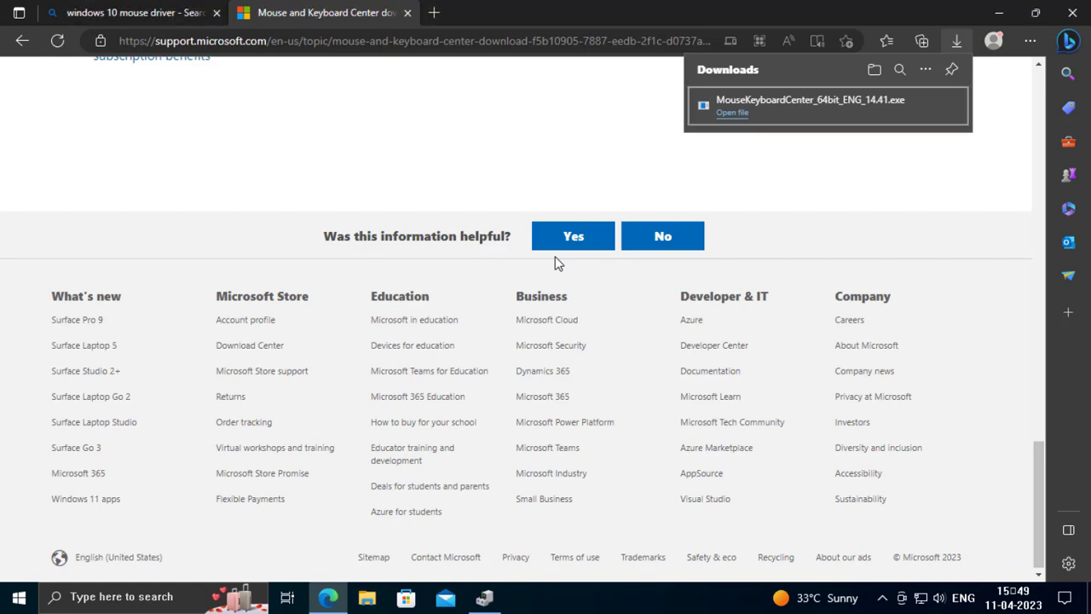
left_click(731, 113)
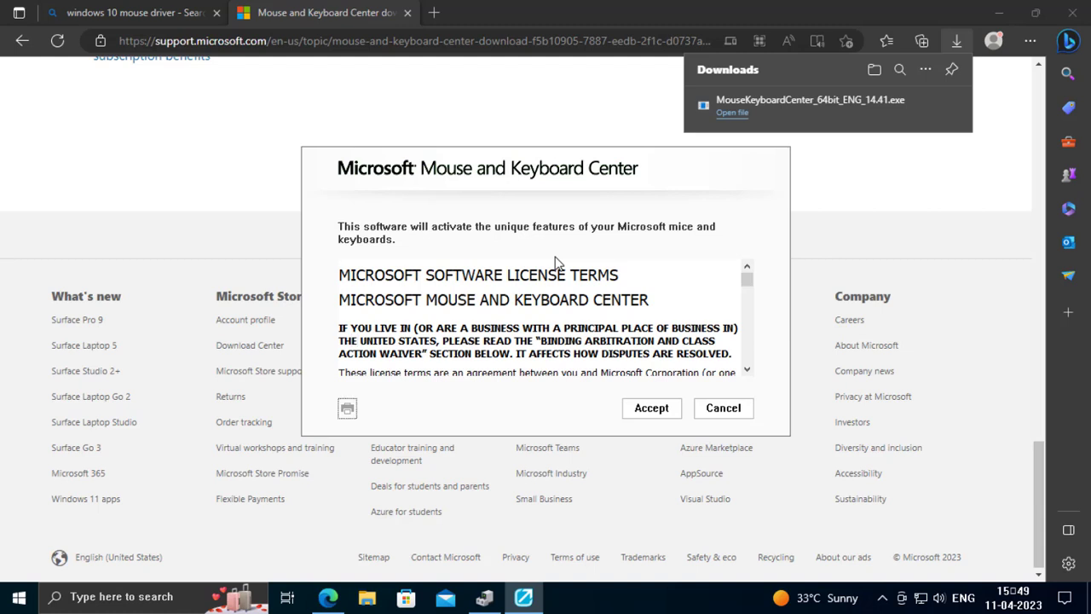
Accept the installer's license terms so the software is ready to install.
left_click(651, 408)
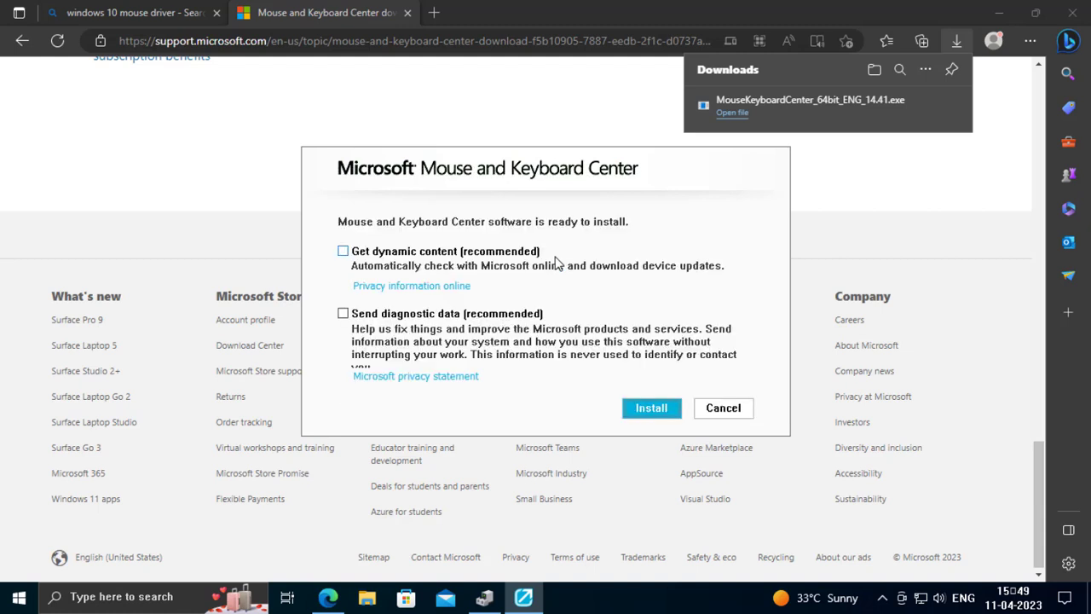